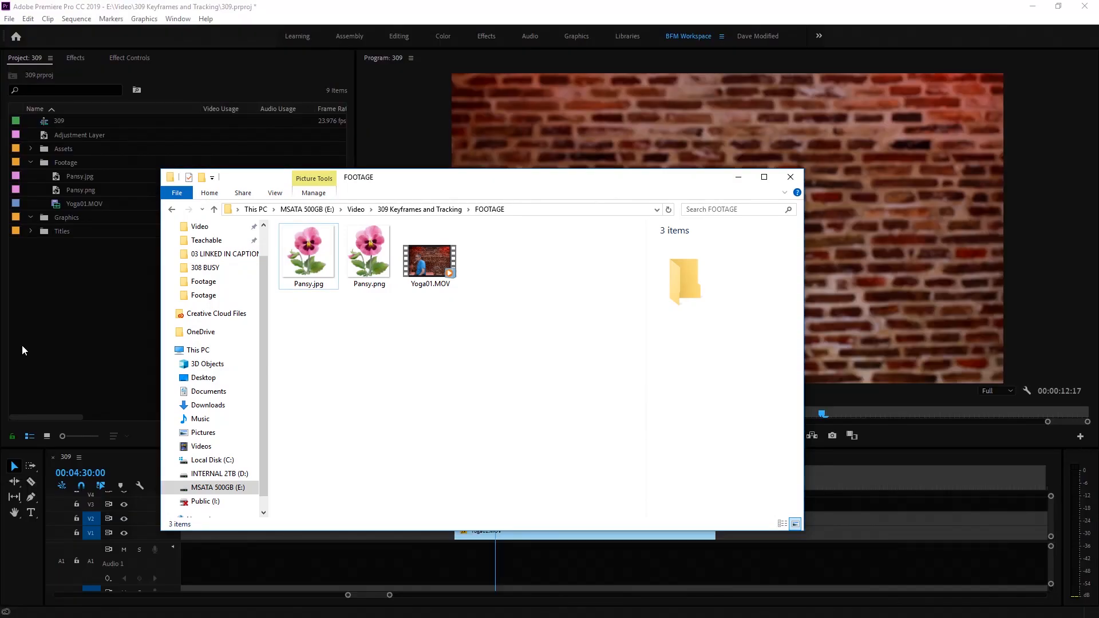
Step: View Pansy.jpg full size in Photos, then Pansy.png, and close the preview
left_click(308, 251)
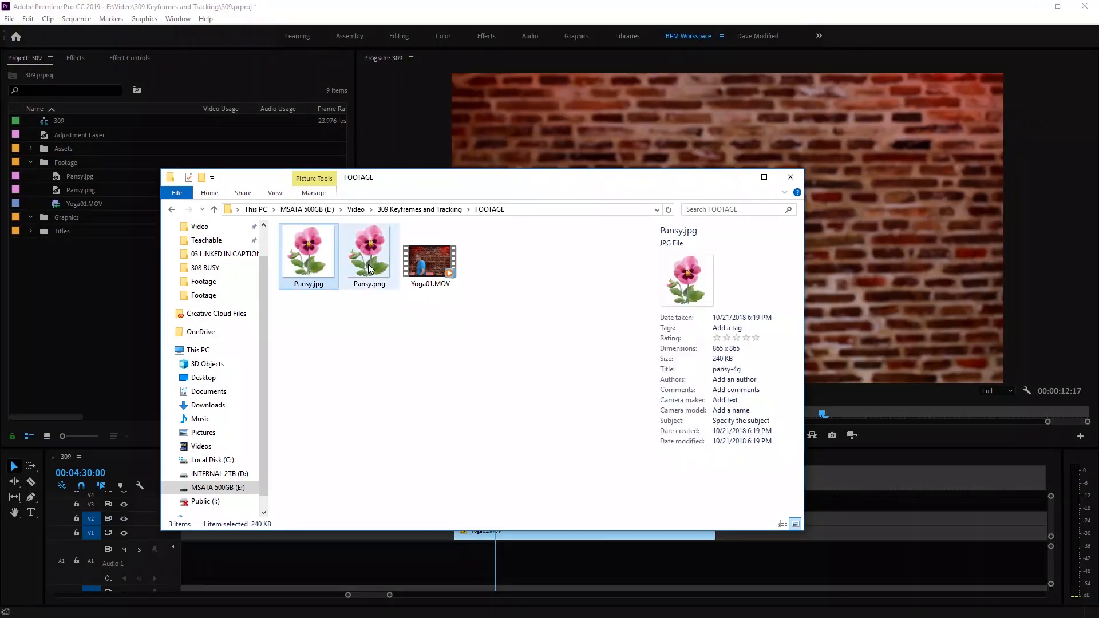
left_click(308, 251)
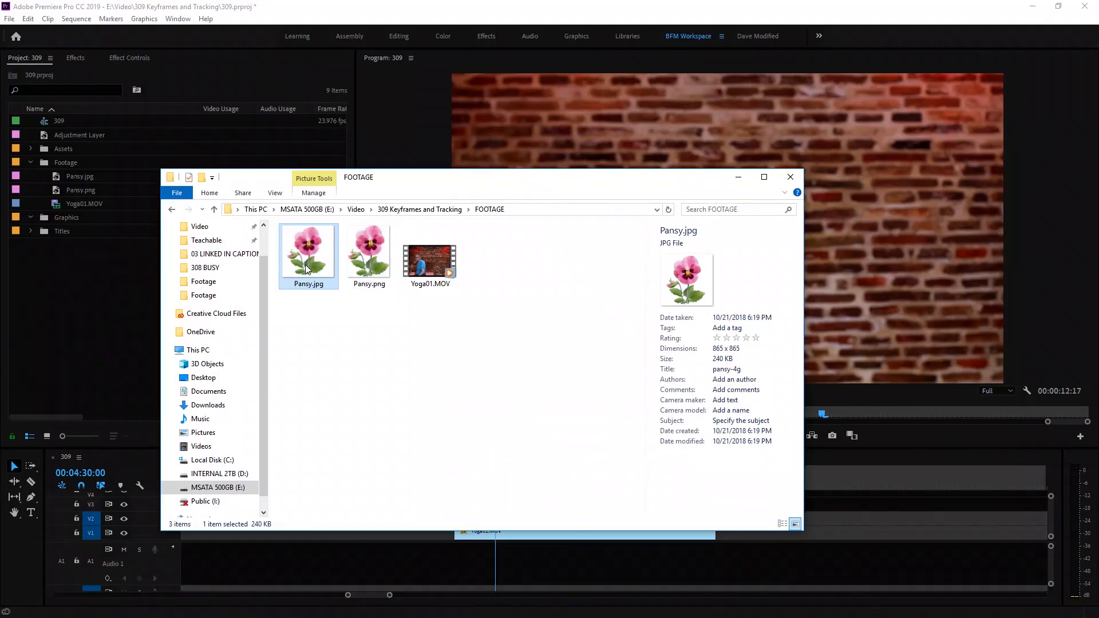
double_click(308, 250)
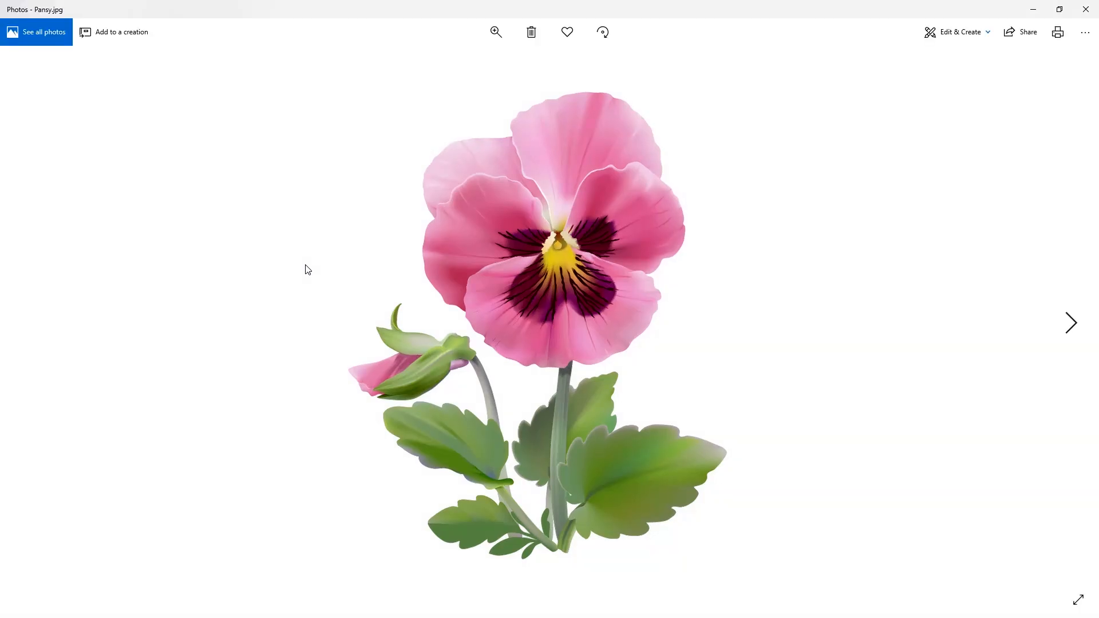
left_click(1070, 323)
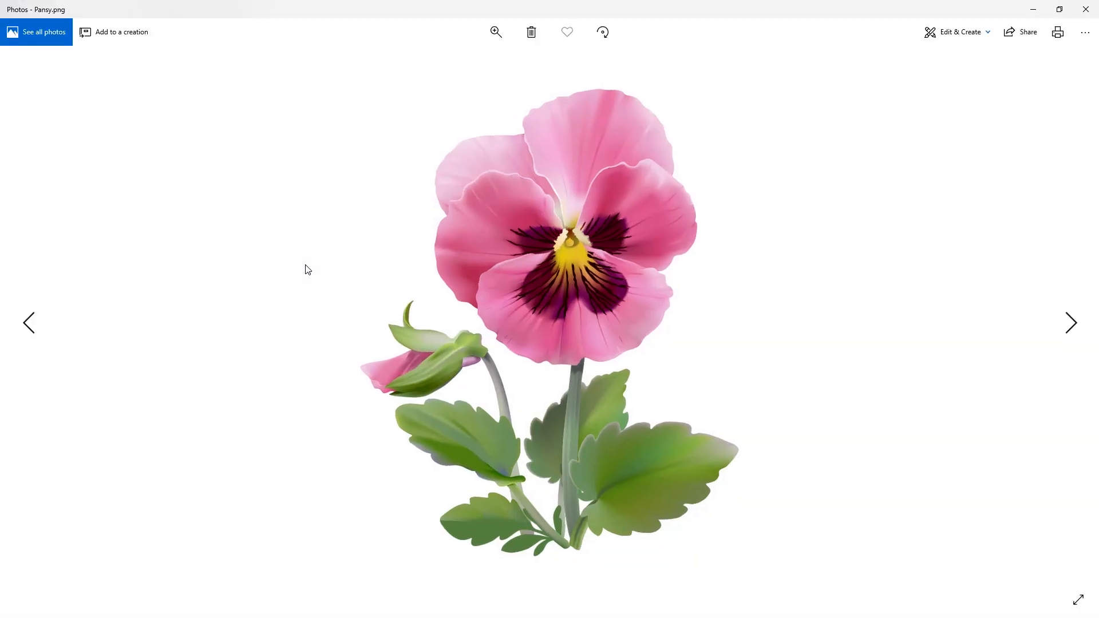
left_click(1069, 323)
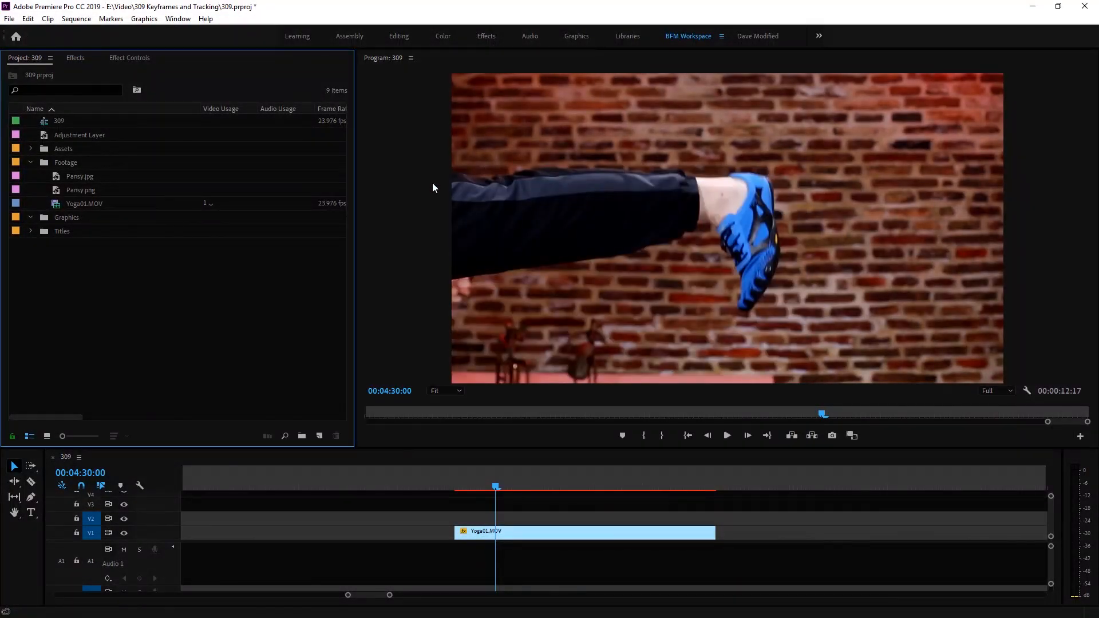
Step: Place Pansy.jpg on the track above the yoga clip as an overlay
left_click(80, 176)
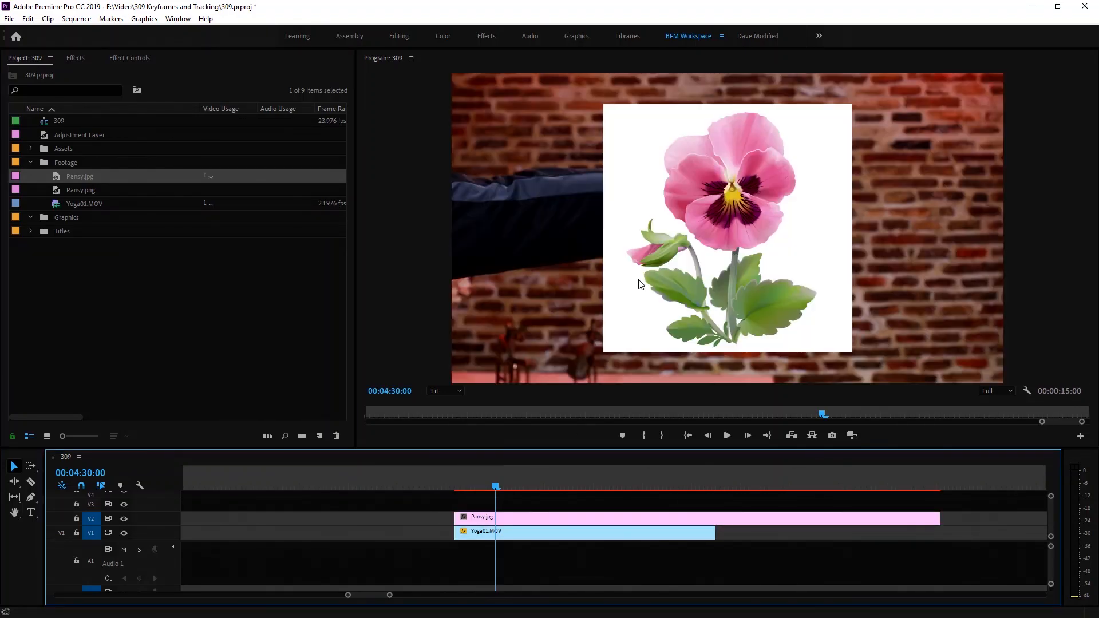
mouse_move(608, 250)
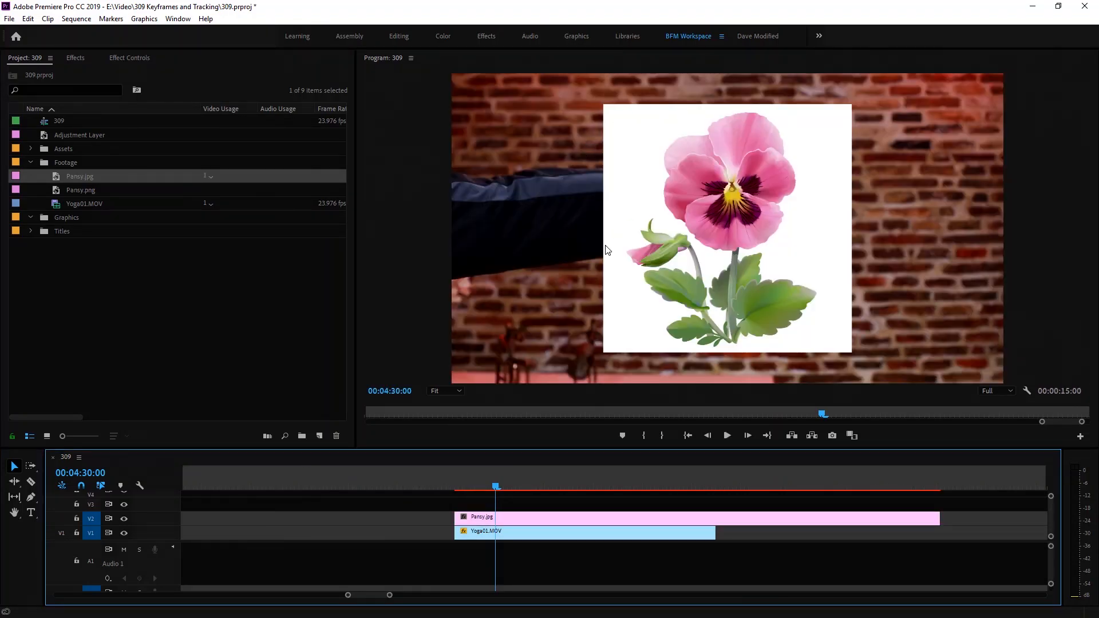
mouse_move(710, 176)
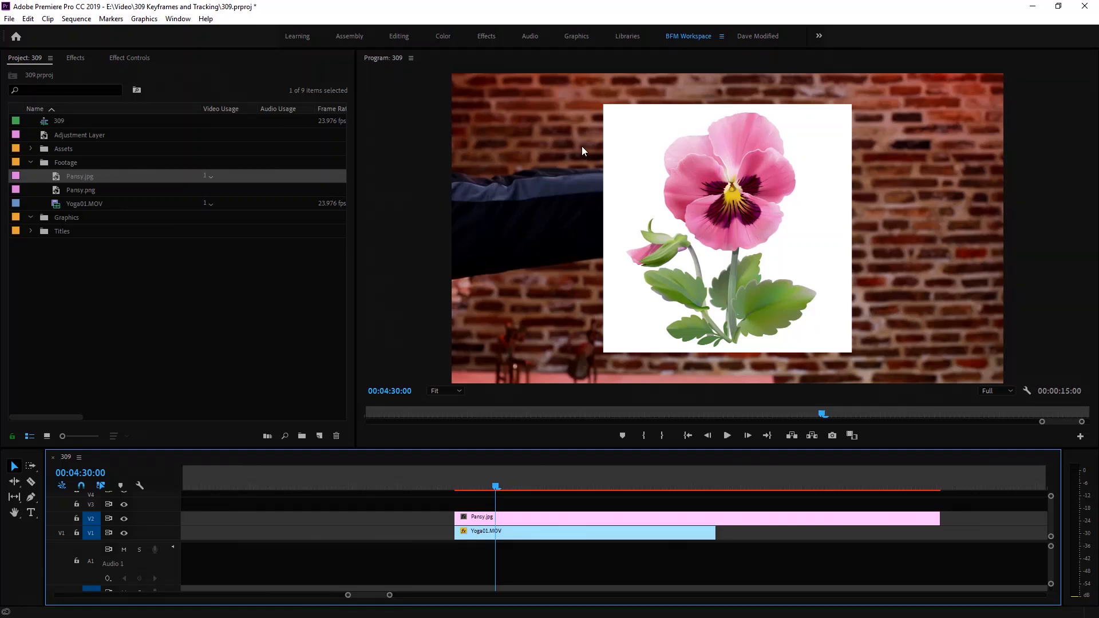
mouse_move(773, 118)
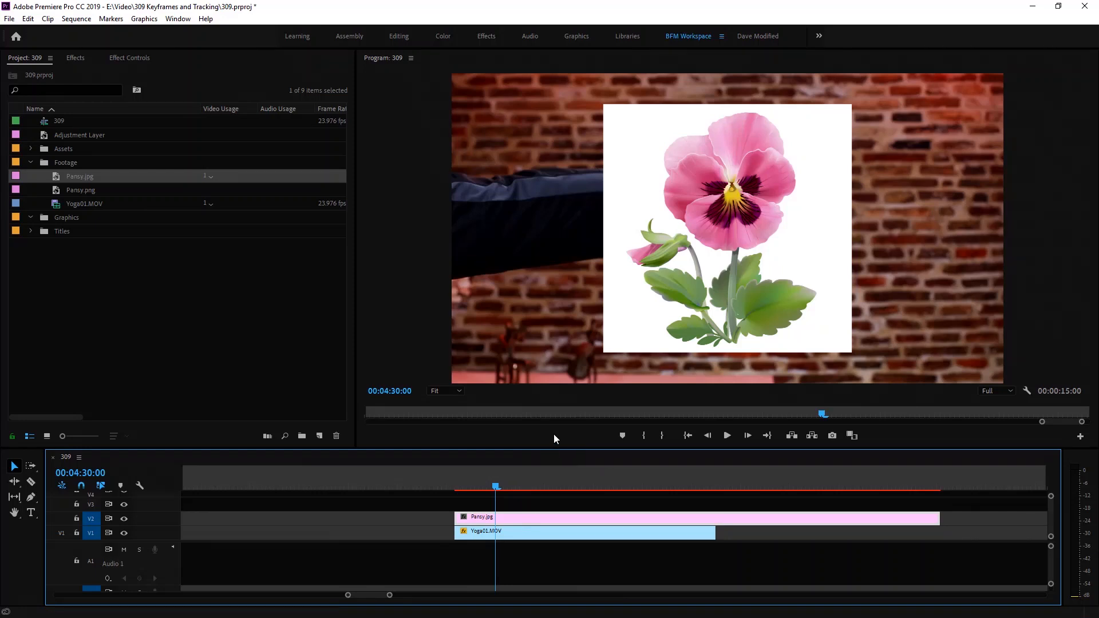
mouse_move(63, 196)
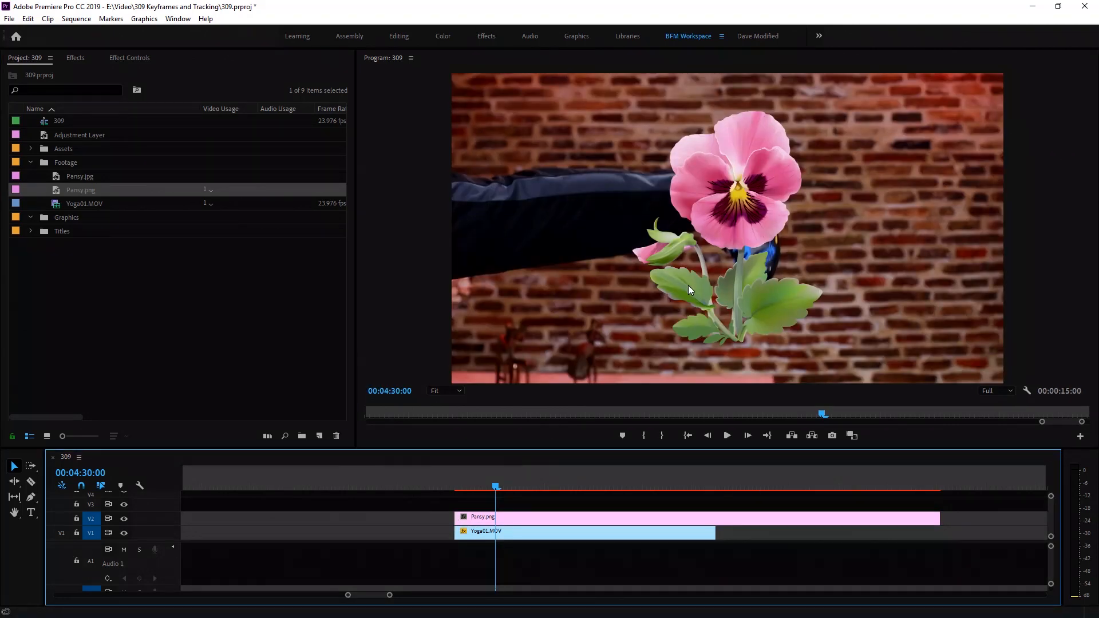
mouse_move(734, 352)
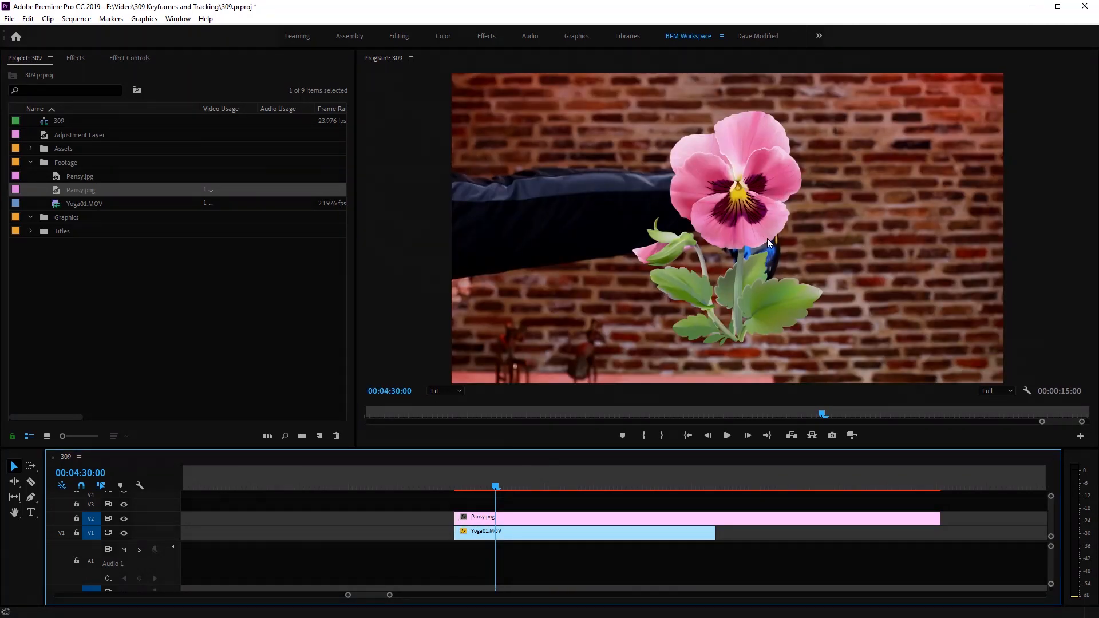
mouse_move(801, 273)
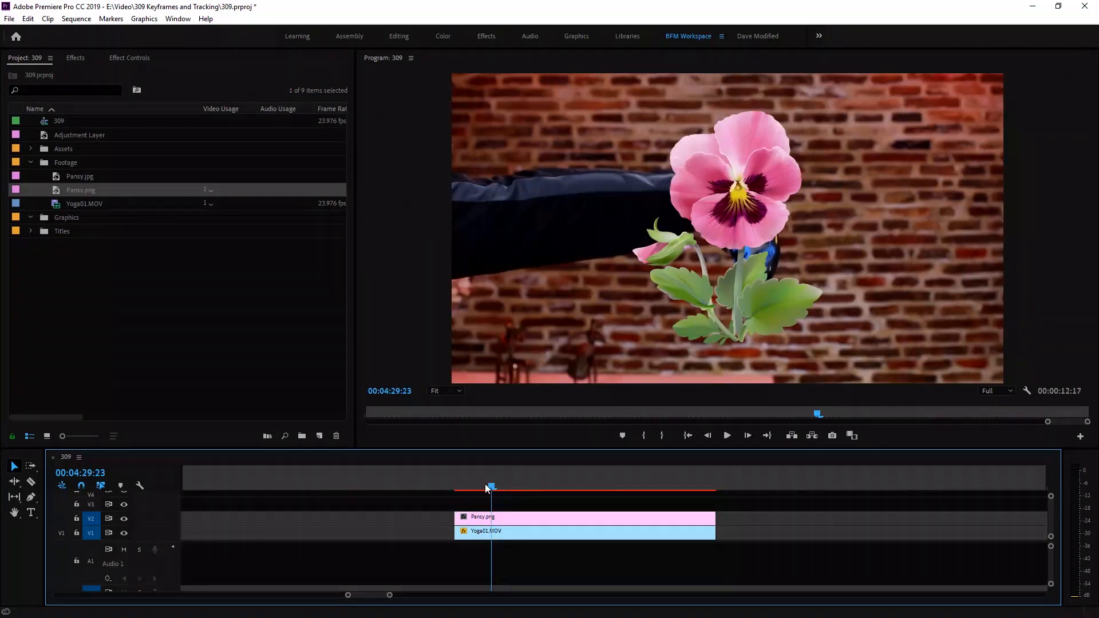
Step: Go to the clip's first frames and load Pansy.png's Motion settings in Effect Controls
left_click_drag(488, 488, 458, 488)
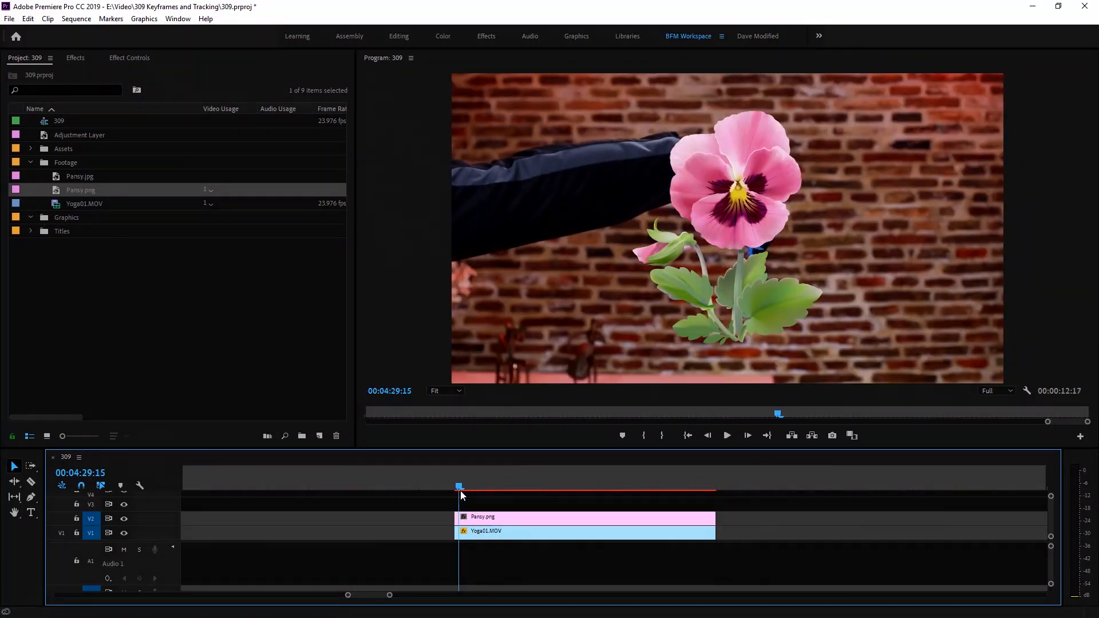
key("Left")
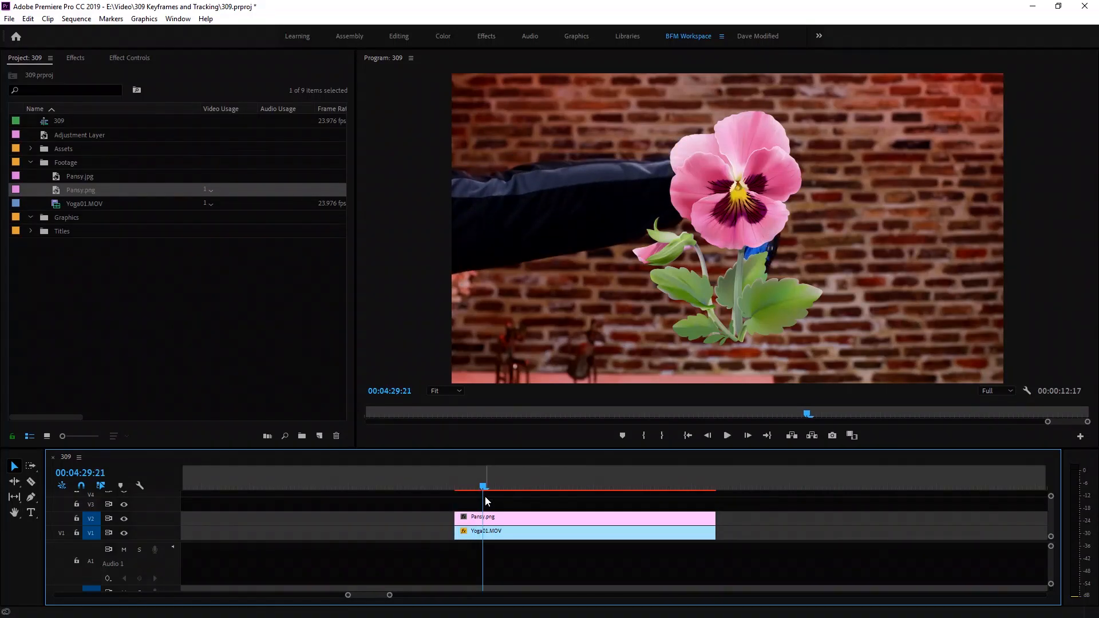
mouse_move(350, 205)
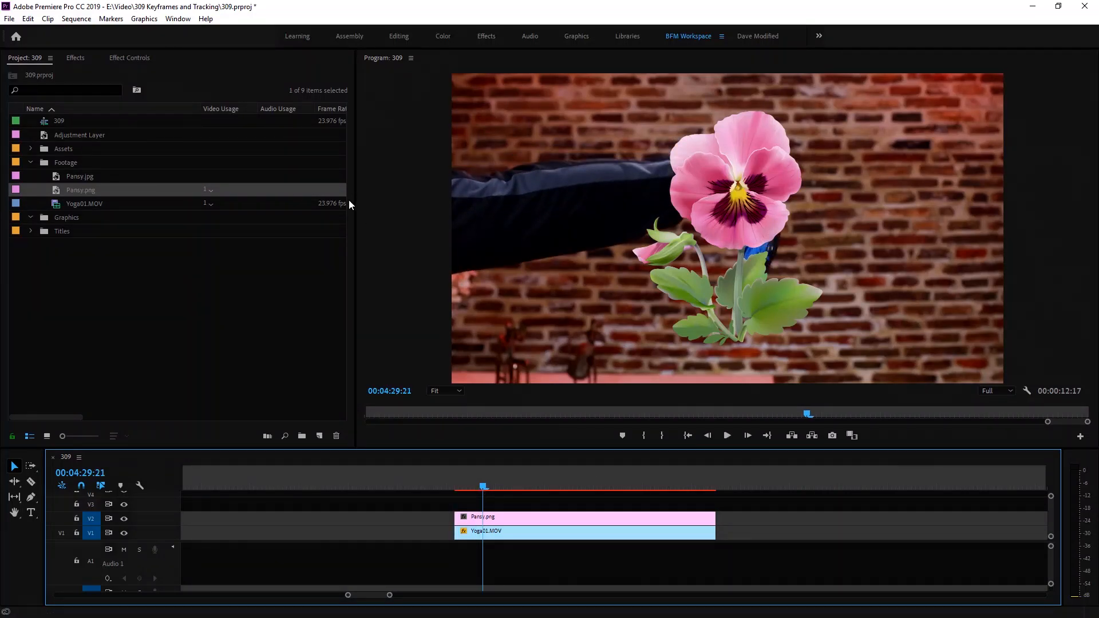
left_click(128, 58)
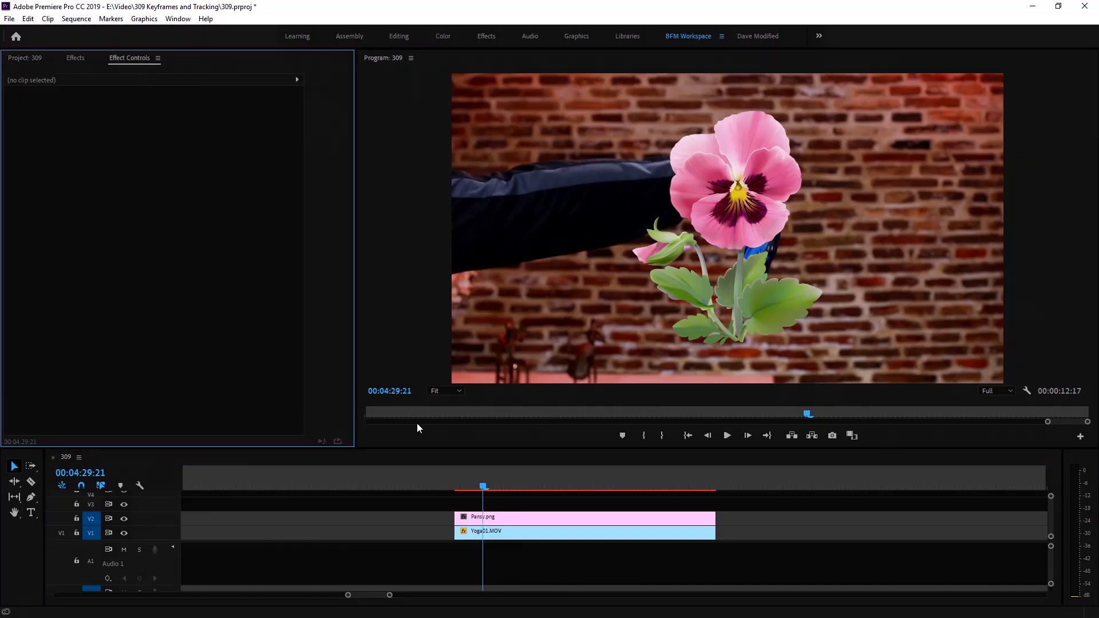
left_click(582, 516)
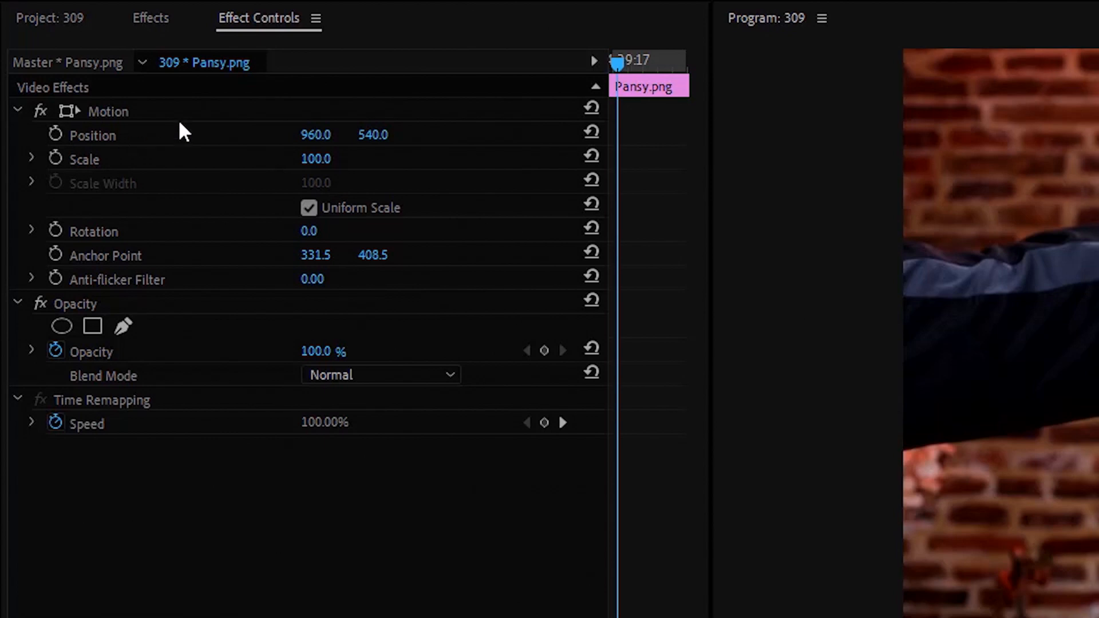
mouse_move(263, 392)
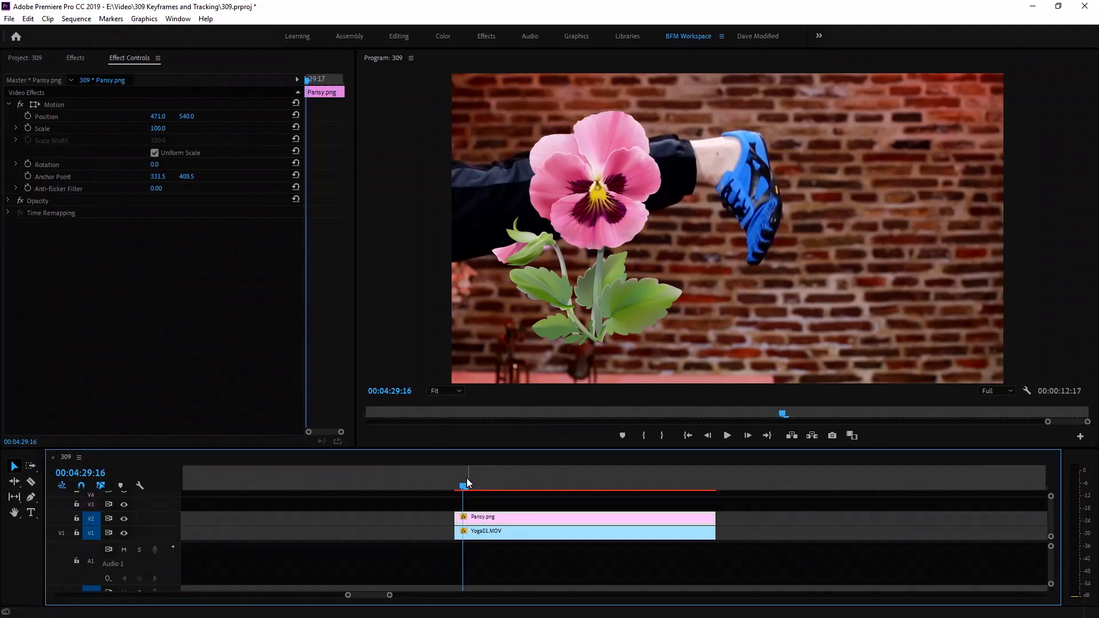
Step: Preview the pansy's position animation sliding from 471 to about 1399 across the frame
left_click(727, 435)
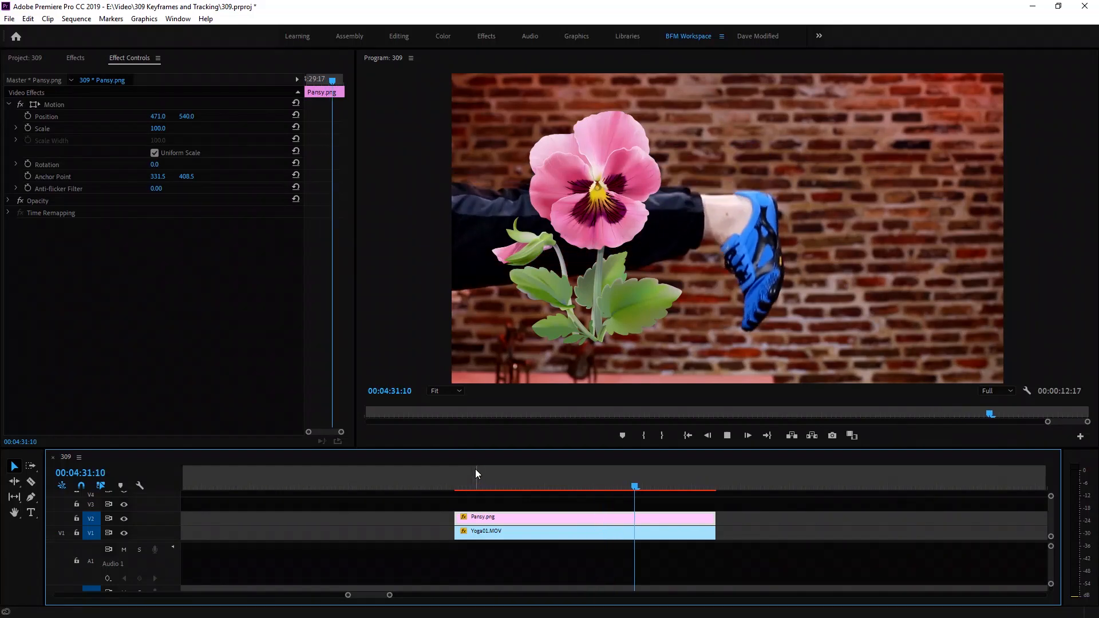
left_click(457, 486)
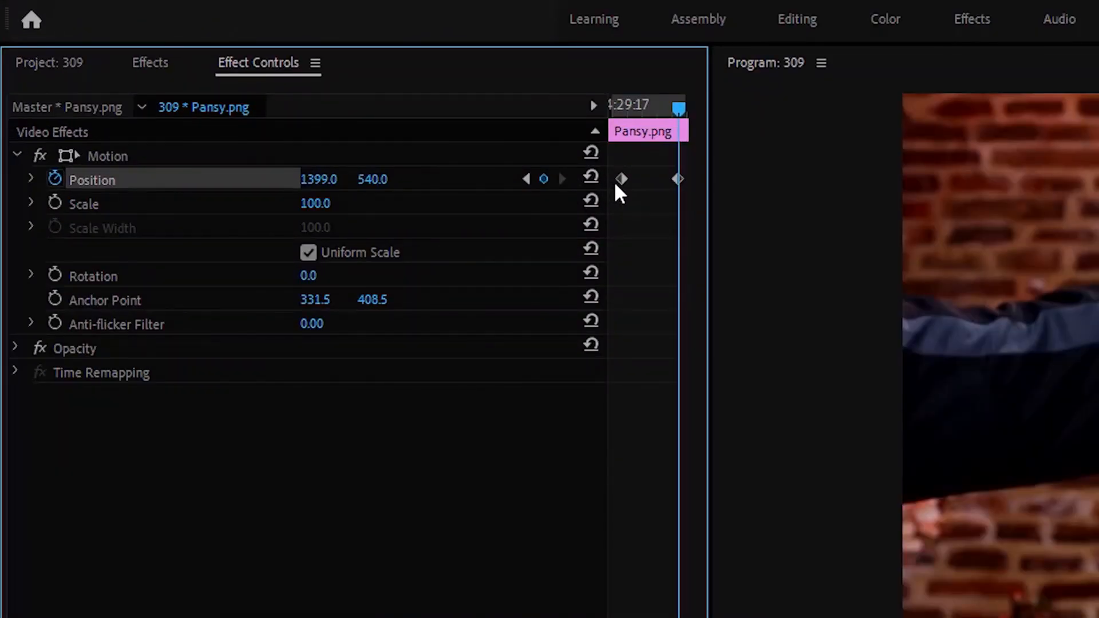
mouse_move(630, 206)
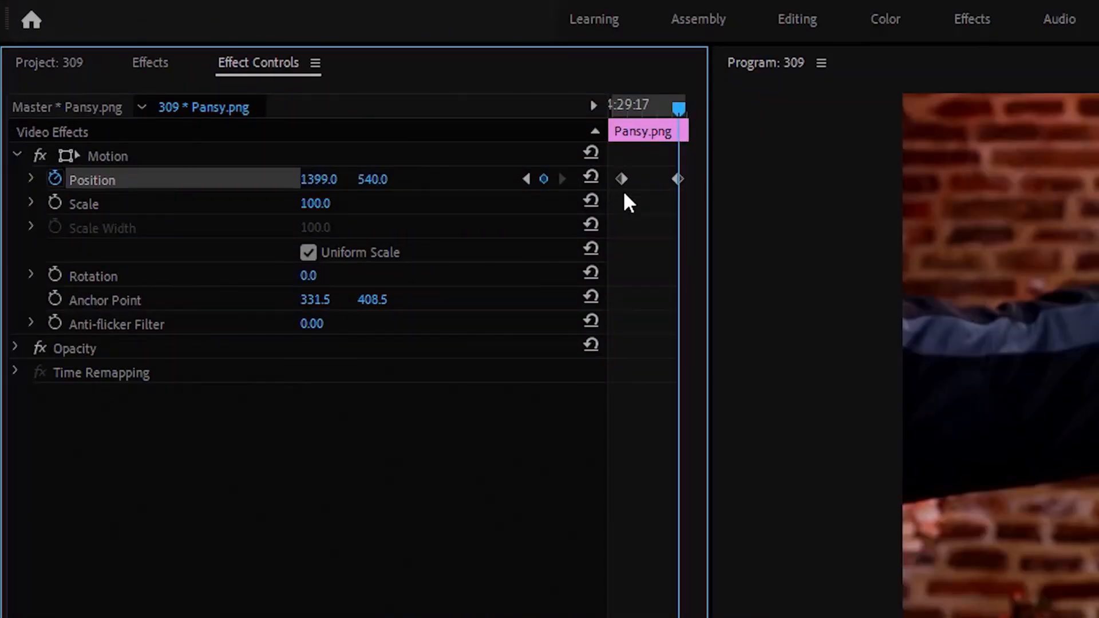
mouse_move(649, 189)
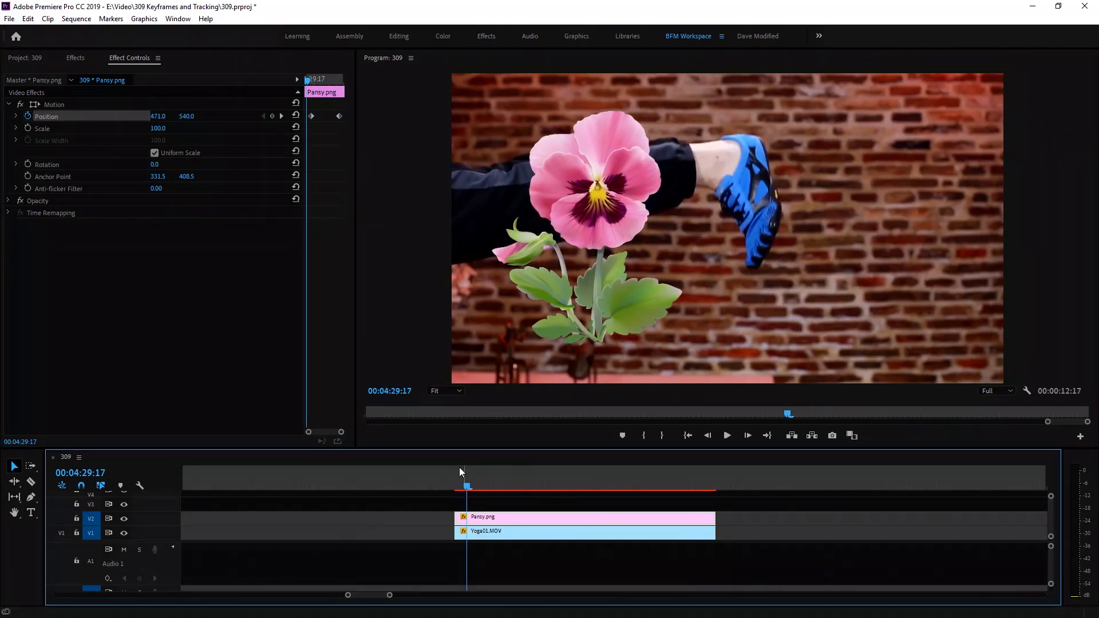
left_click(727, 435)
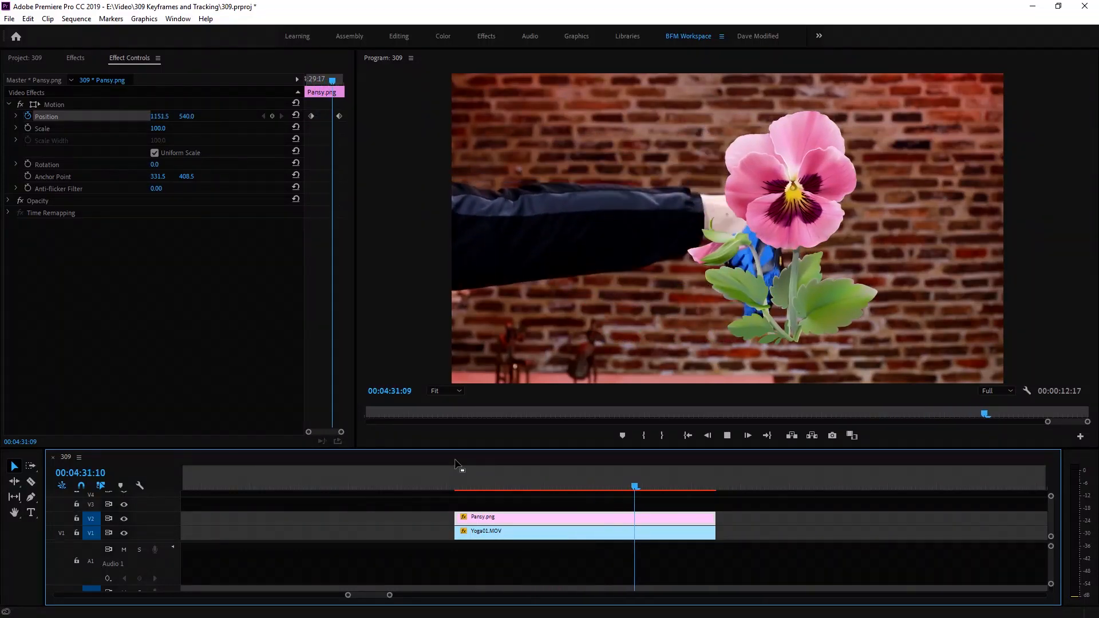
left_click(585, 486)
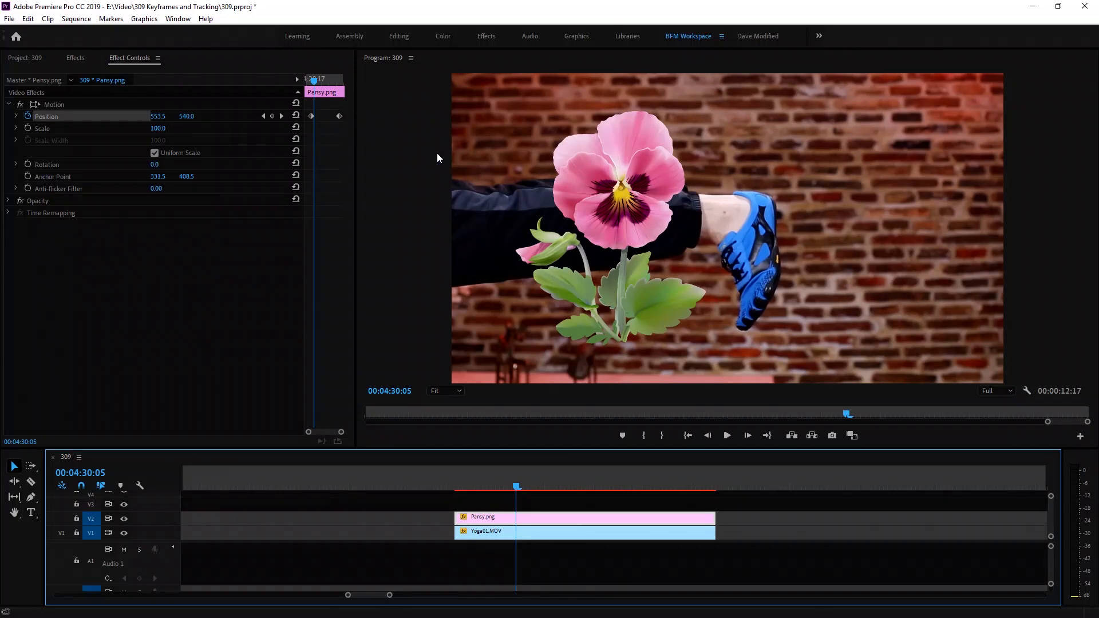
mouse_move(575, 292)
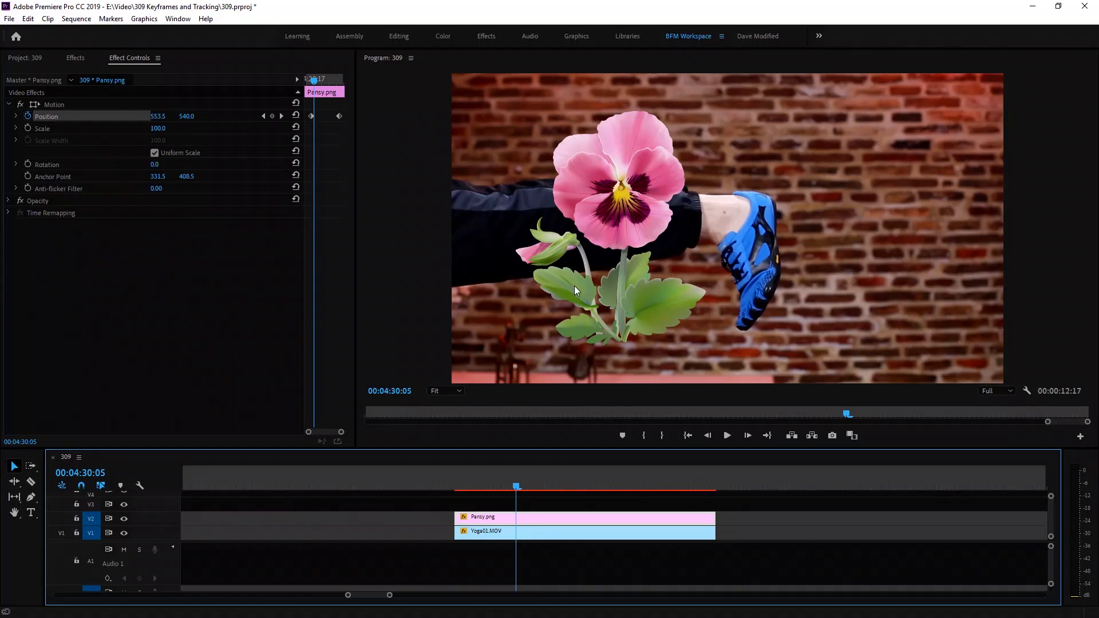
mouse_move(260, 252)
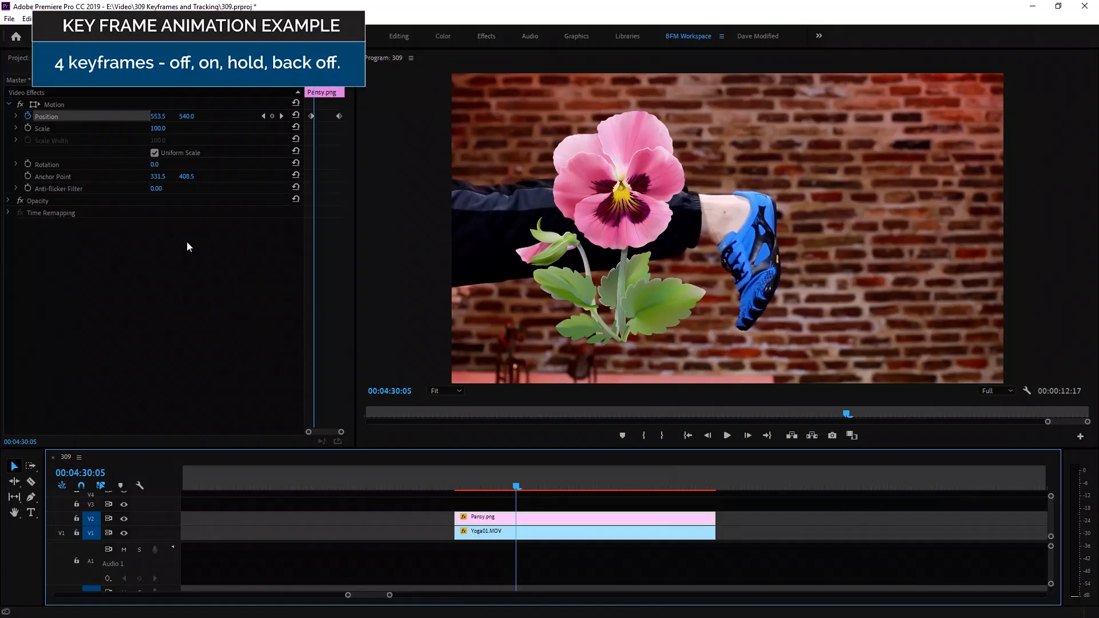
mouse_move(186, 232)
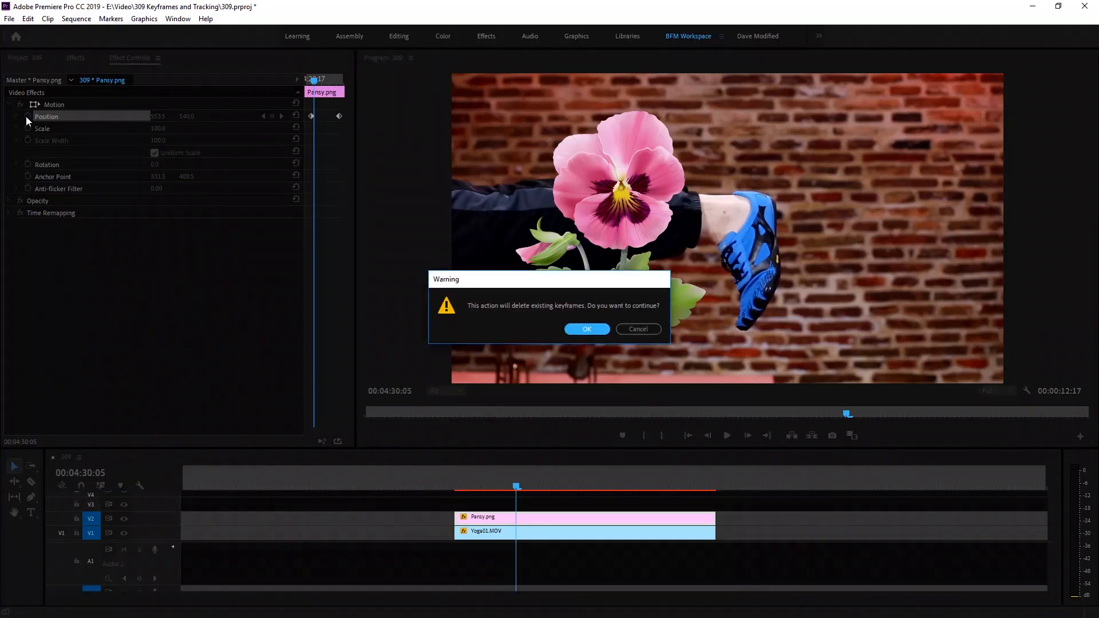
Step: Delete the old position keyframes and move the pansy over the raised foot at 1025.5, 579.9
left_click(588, 330)
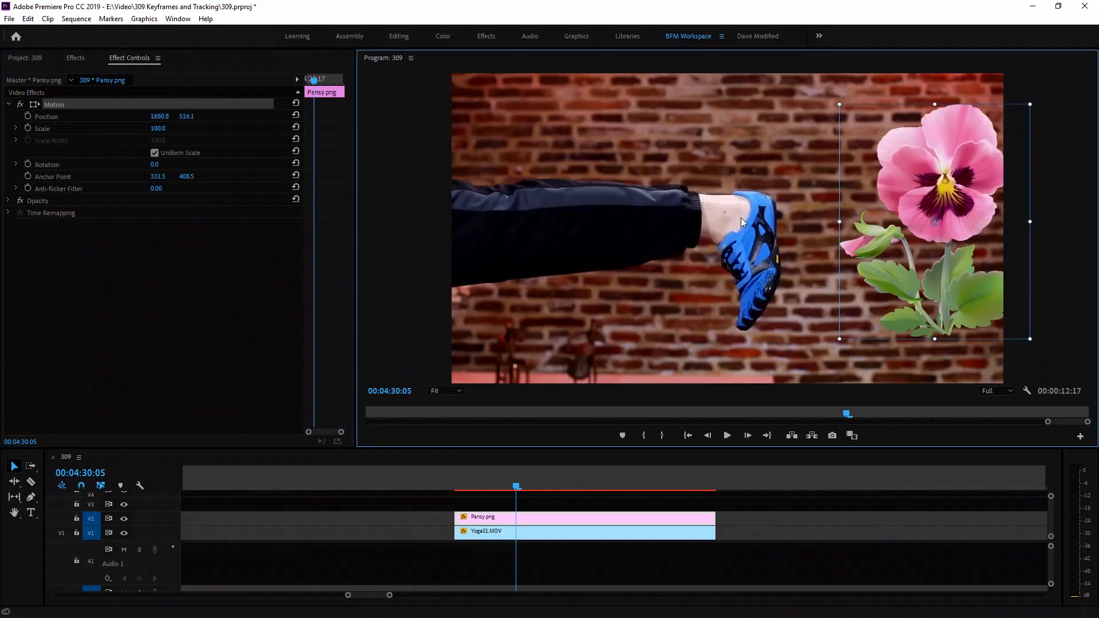
mouse_move(790, 209)
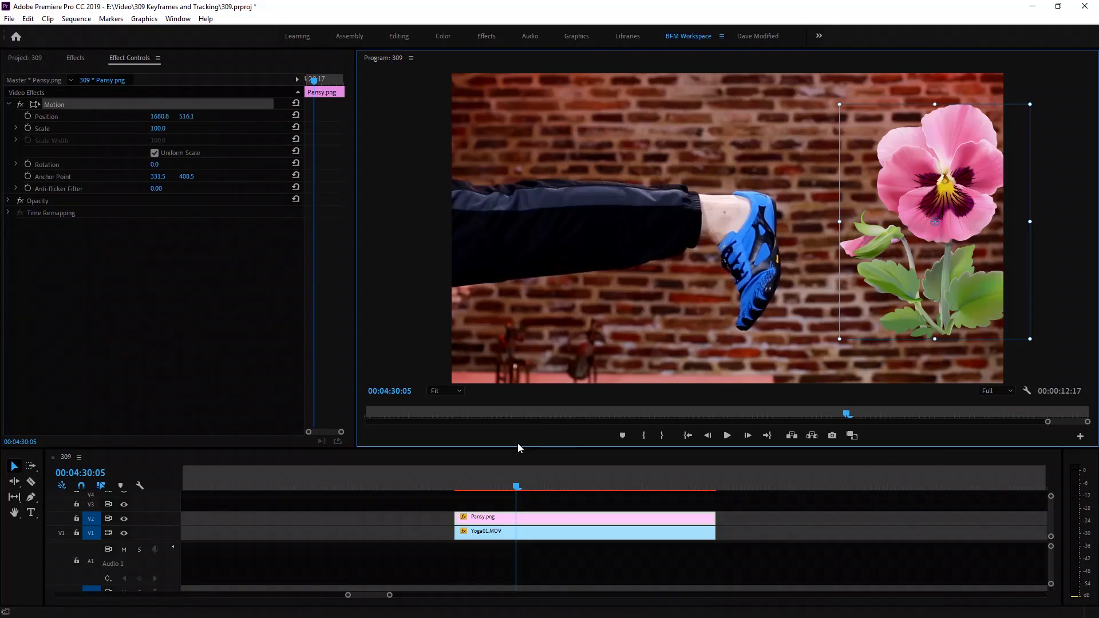
mouse_move(719, 225)
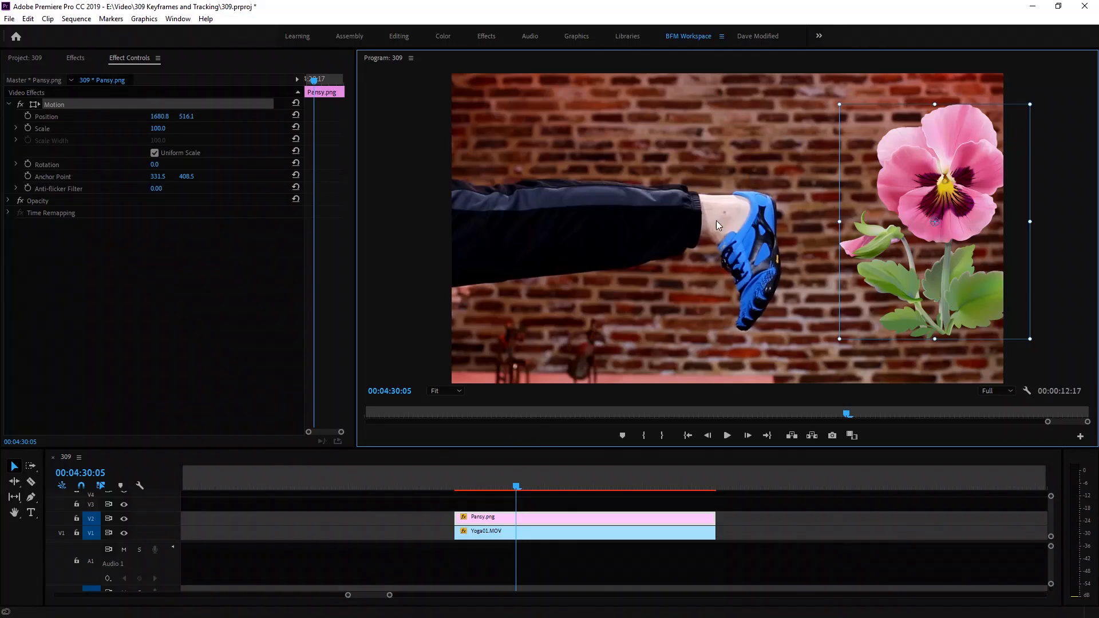
mouse_move(774, 218)
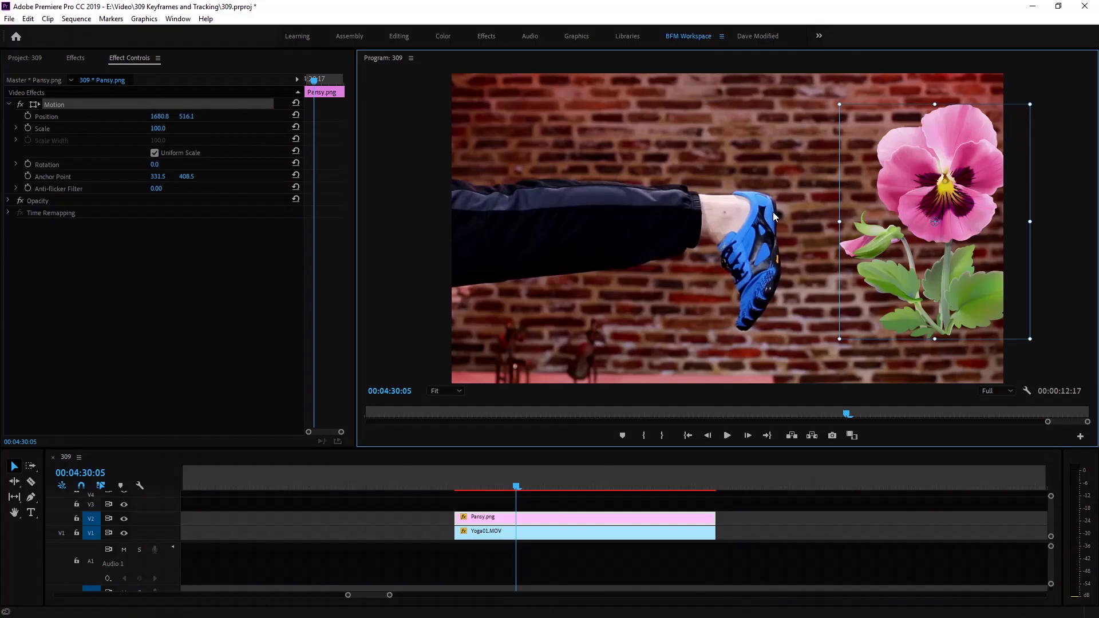
mouse_move(730, 184)
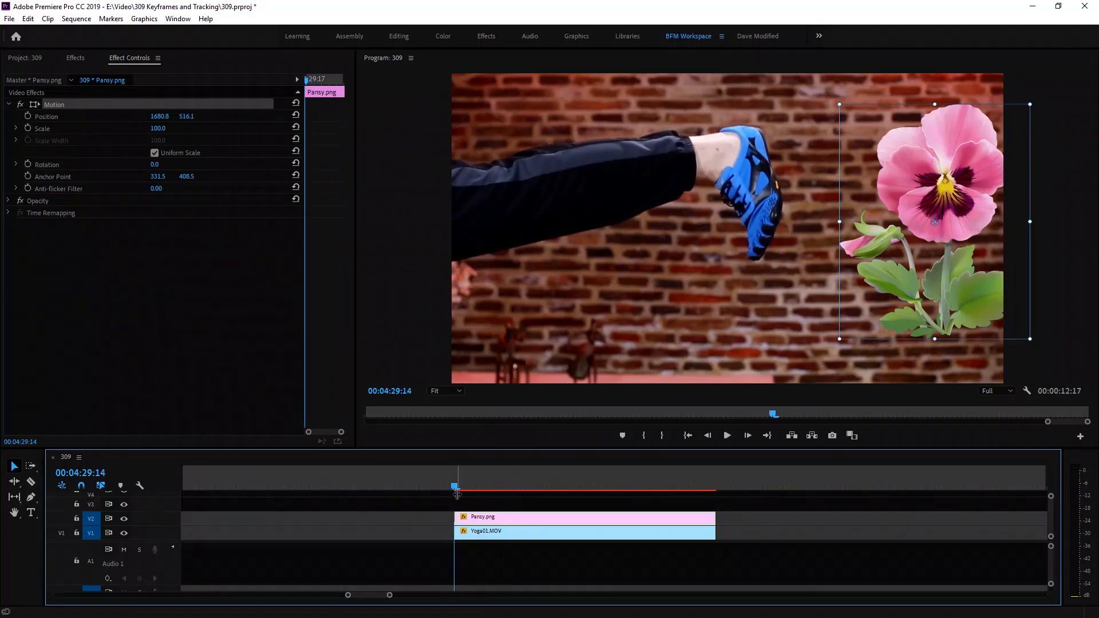
left_click(727, 436)
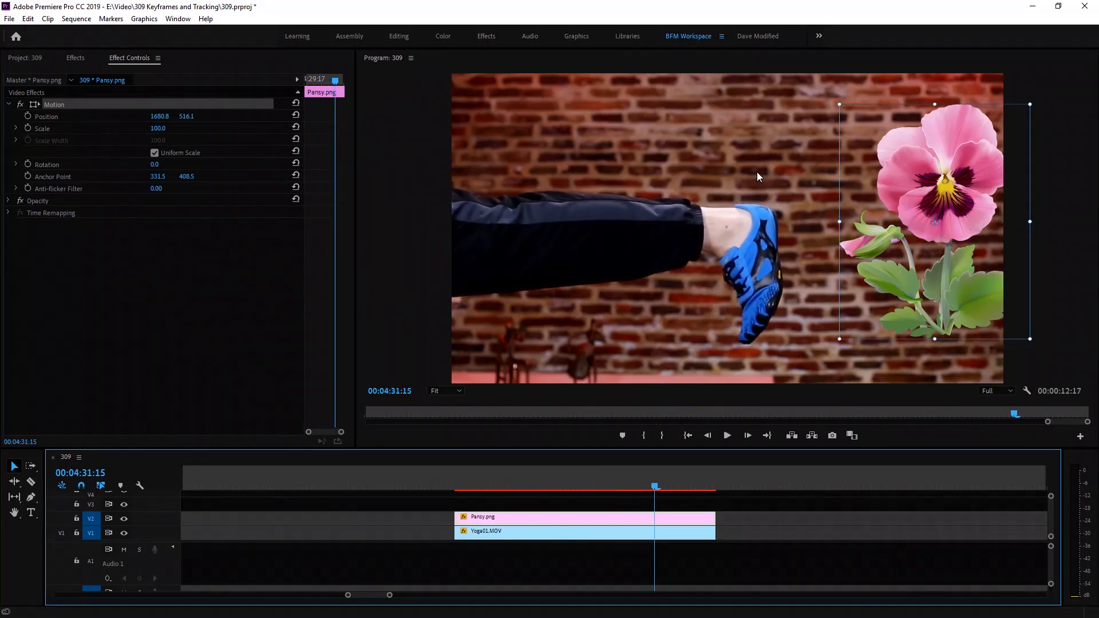
mouse_move(758, 256)
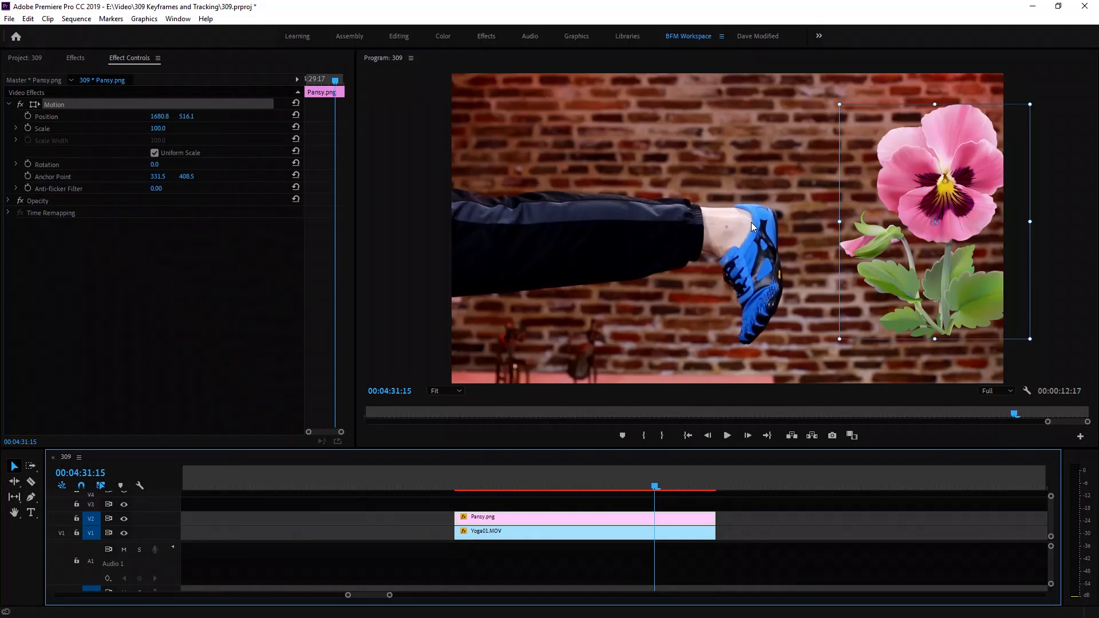
mouse_move(725, 333)
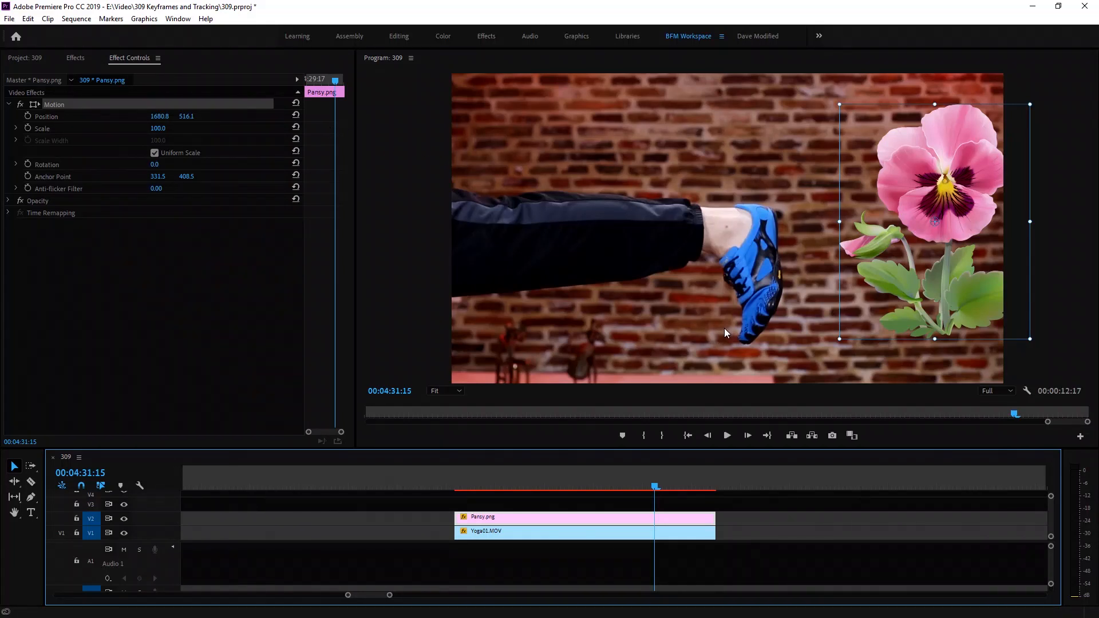
mouse_move(723, 156)
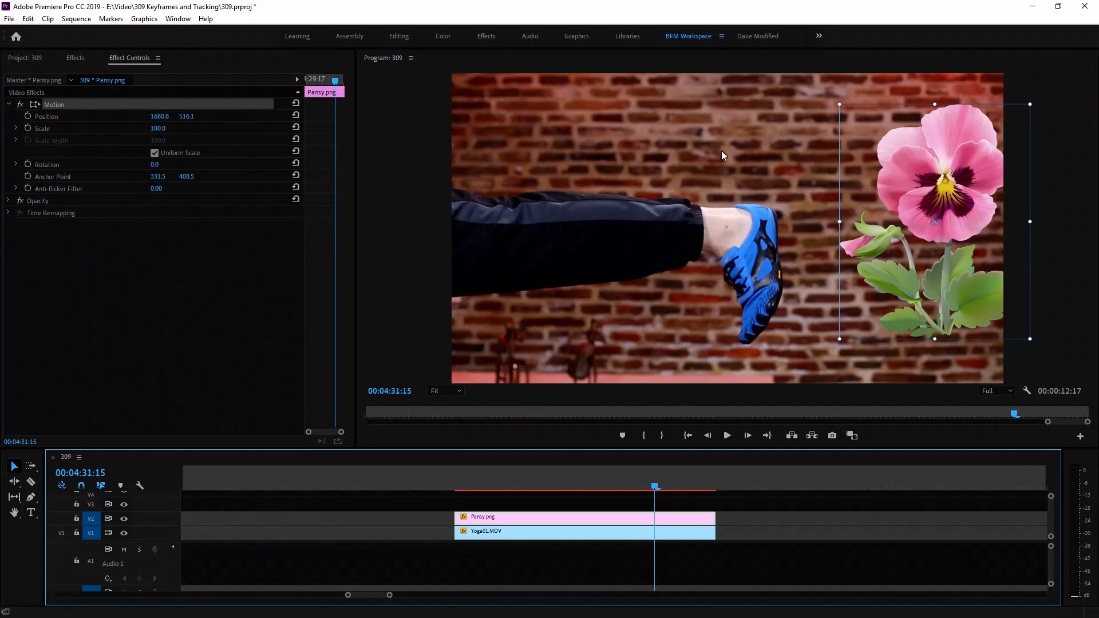
left_click_drag(933, 221, 879, 232)
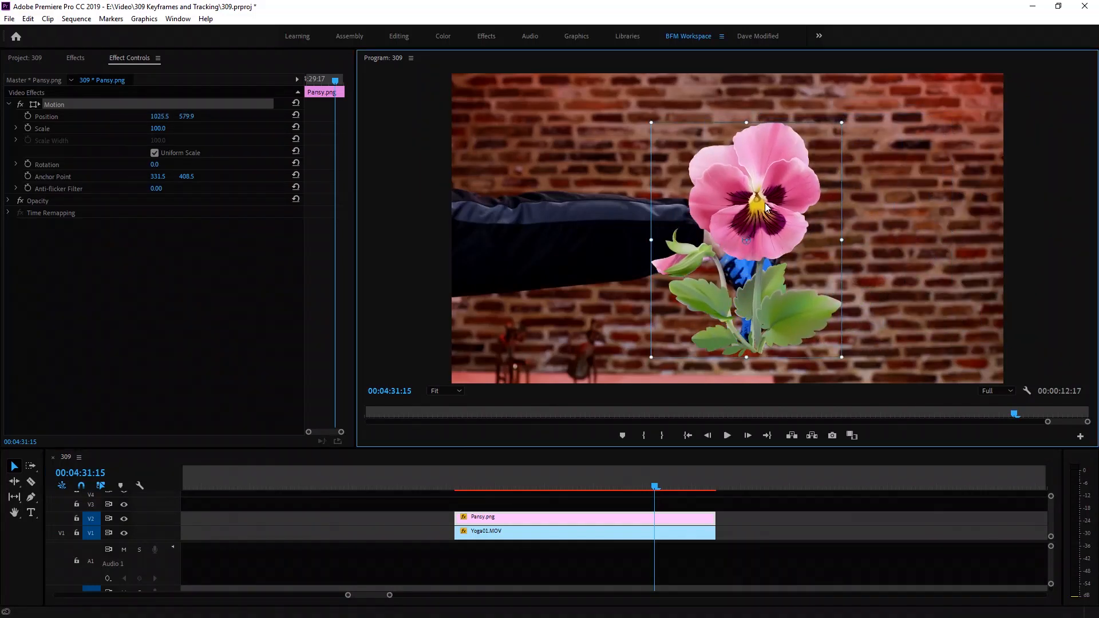
mouse_move(736, 153)
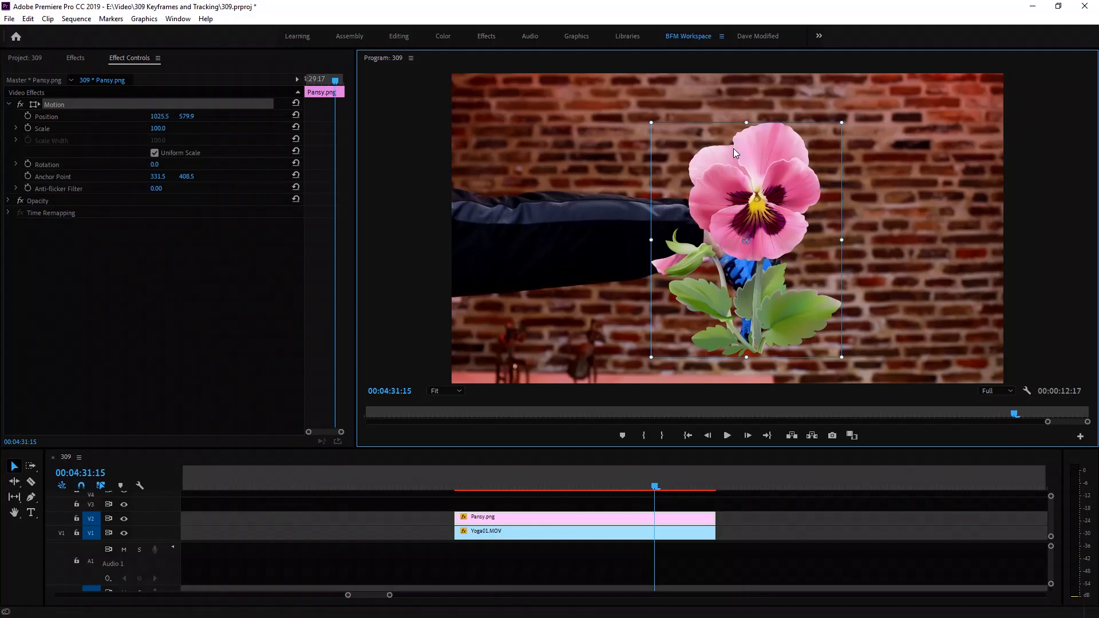
mouse_move(747, 201)
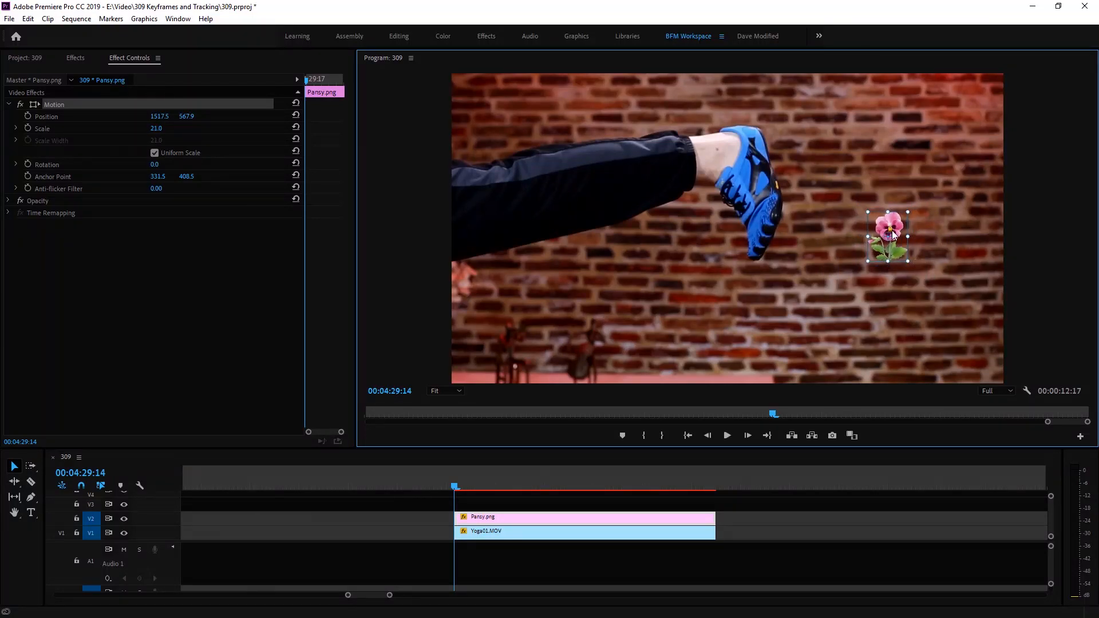
Step: Set the scale-13.7 pansy on the ankle at the clip start and switch on Position keyframing
left_click_drag(888, 236, 708, 106)
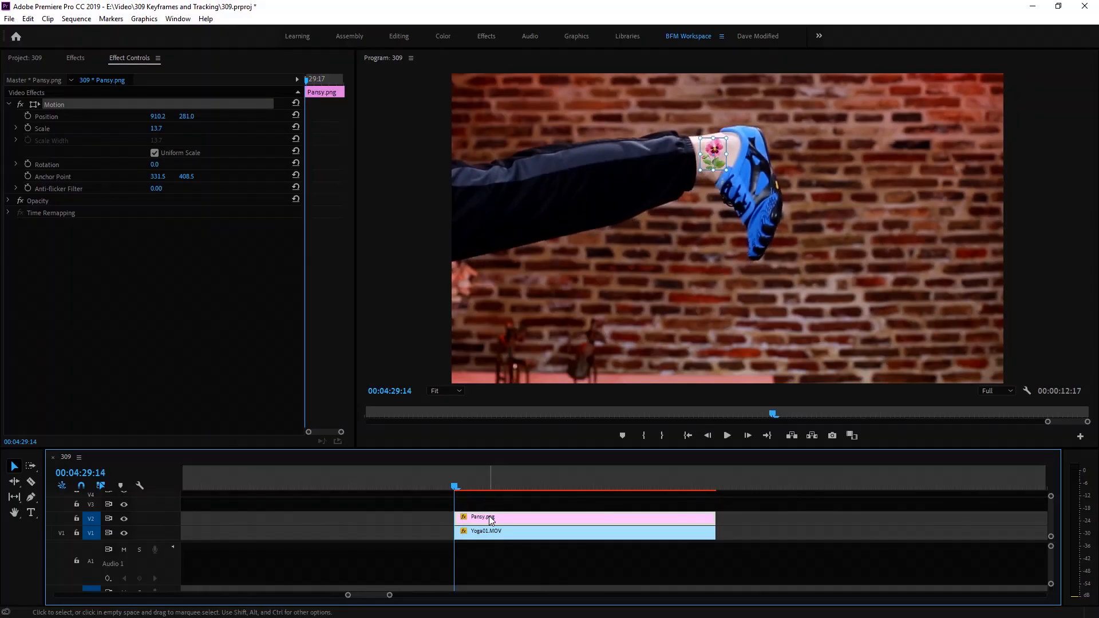
mouse_move(671, 178)
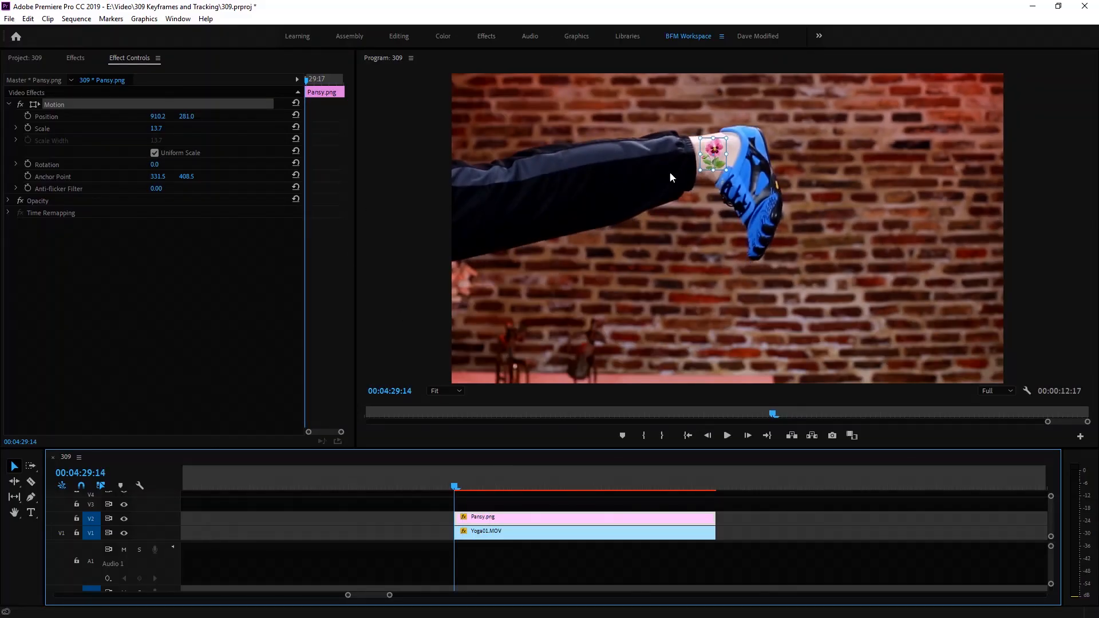
mouse_move(56, 120)
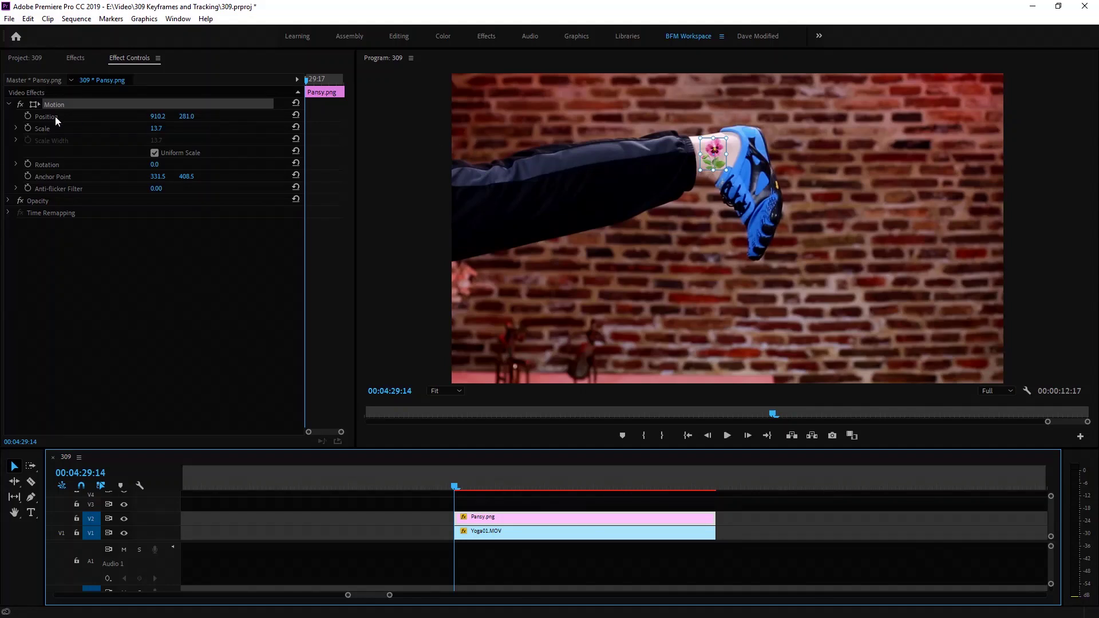
mouse_move(29, 117)
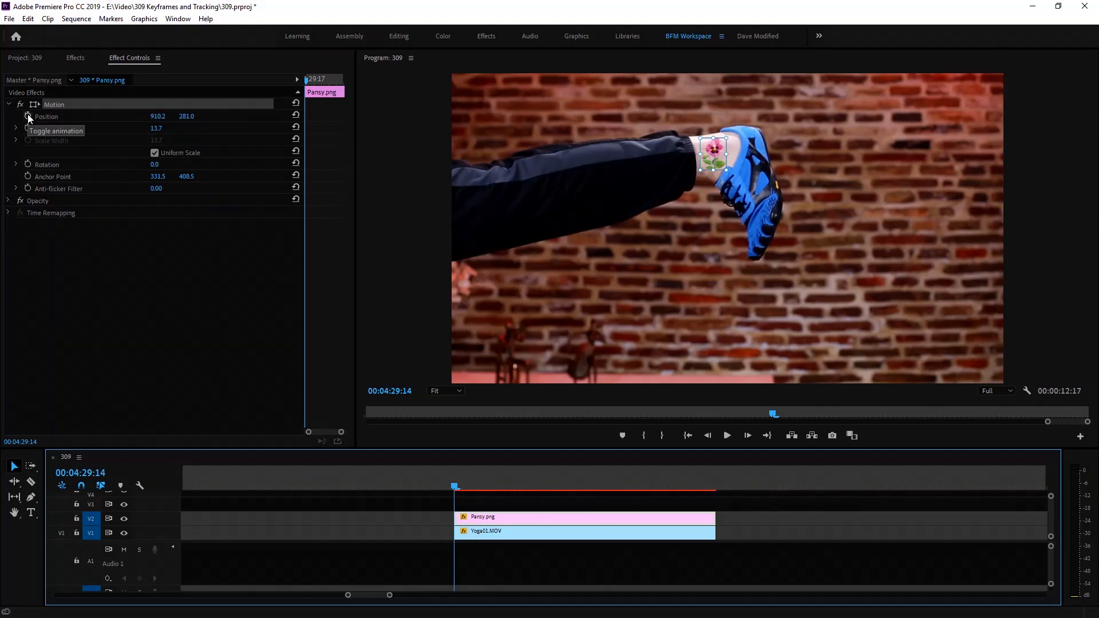
left_click(28, 117)
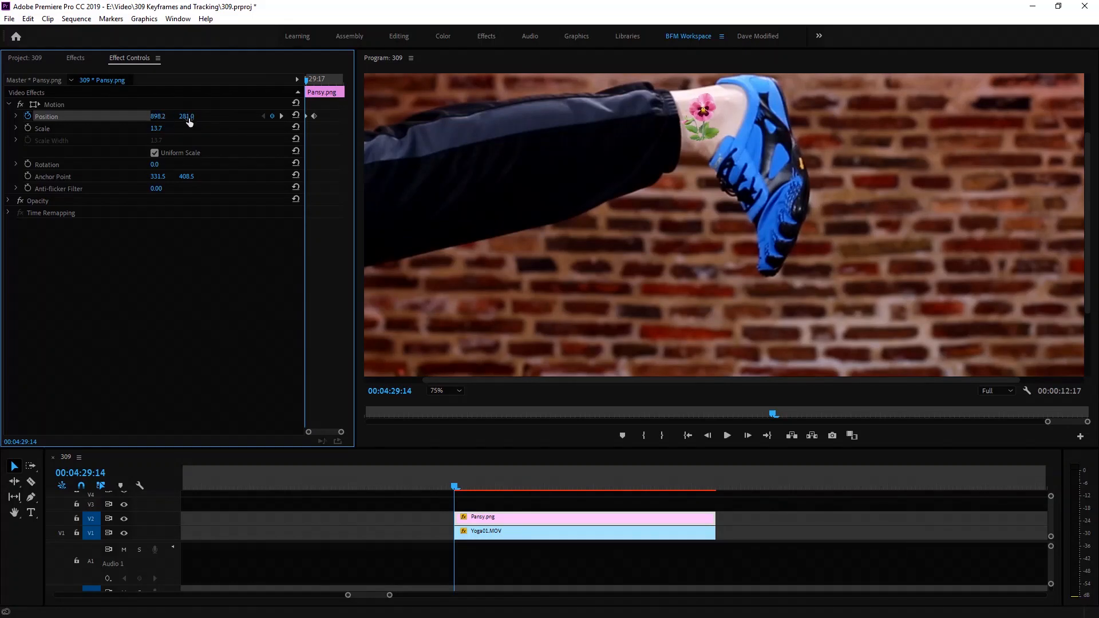
Step: Keyframe the pansy onto the ankle at a few later frames of the clip
left_click_drag(185, 116, 185, 107)
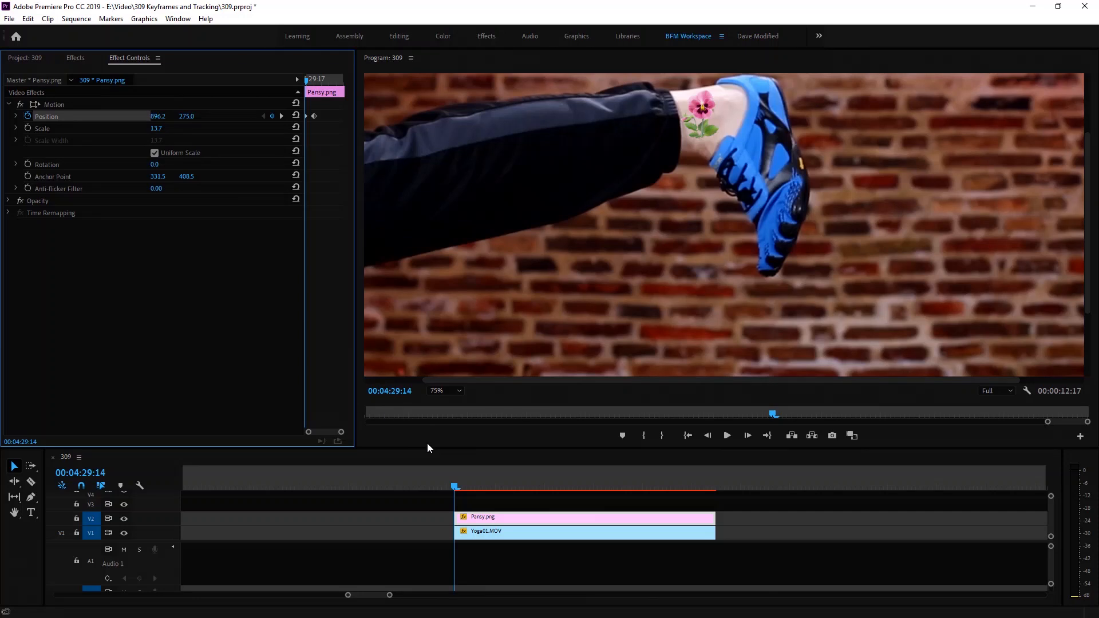
mouse_move(460, 490)
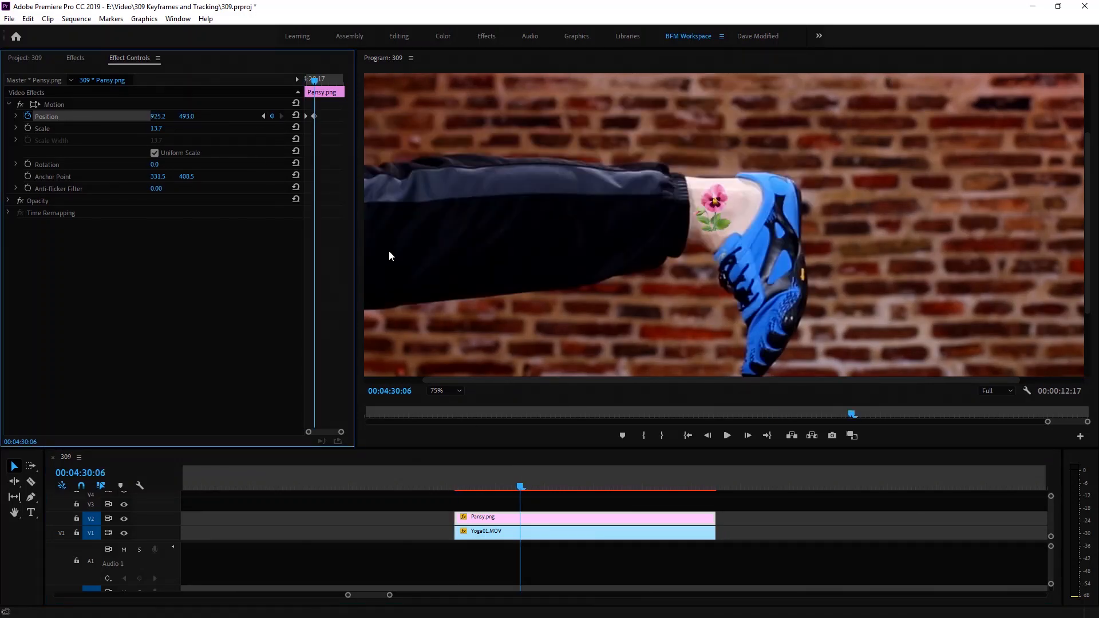
mouse_move(711, 188)
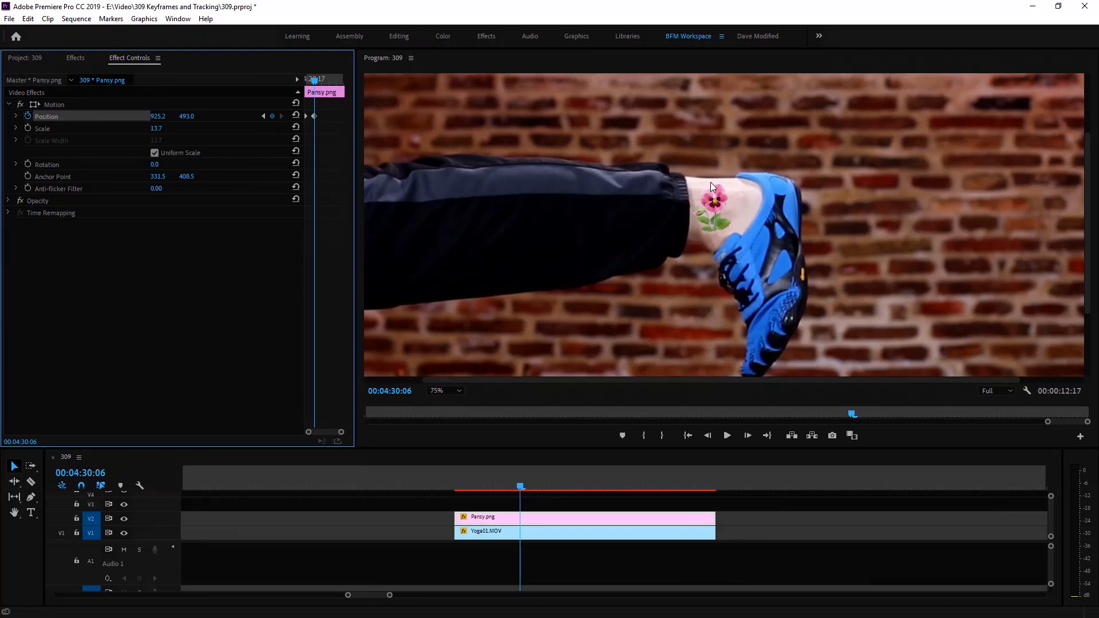
left_click(531, 488)
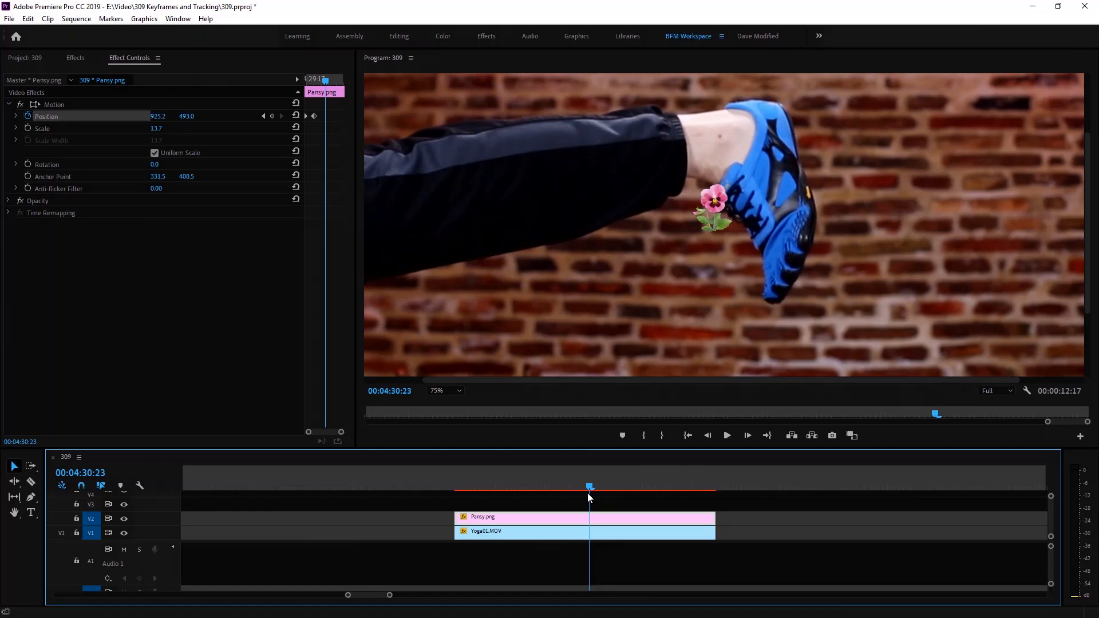
key("Left")
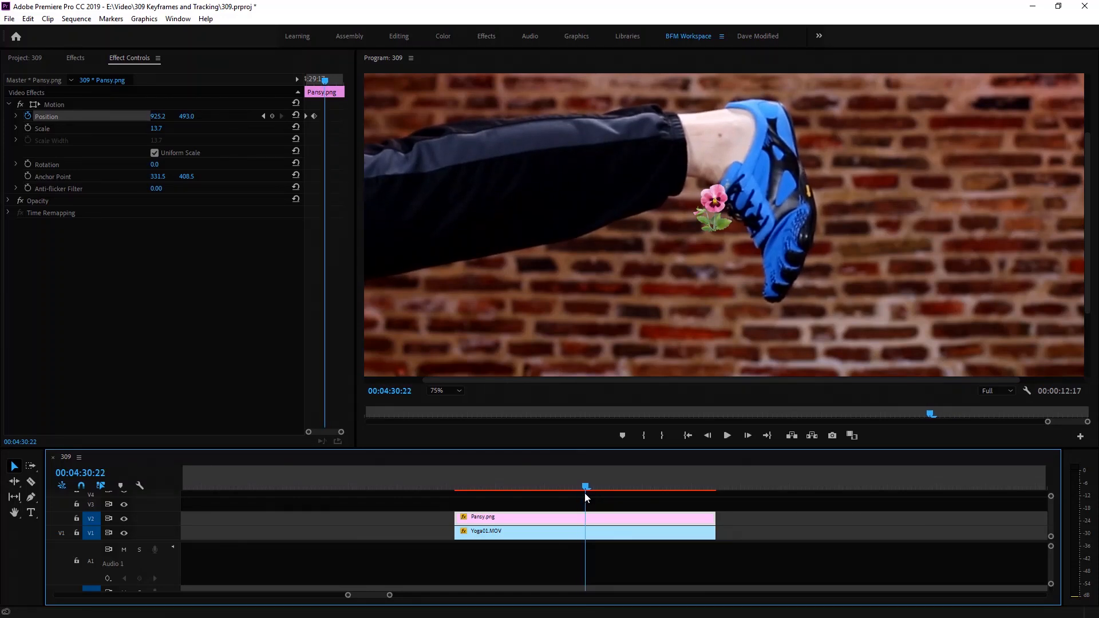
mouse_move(229, 215)
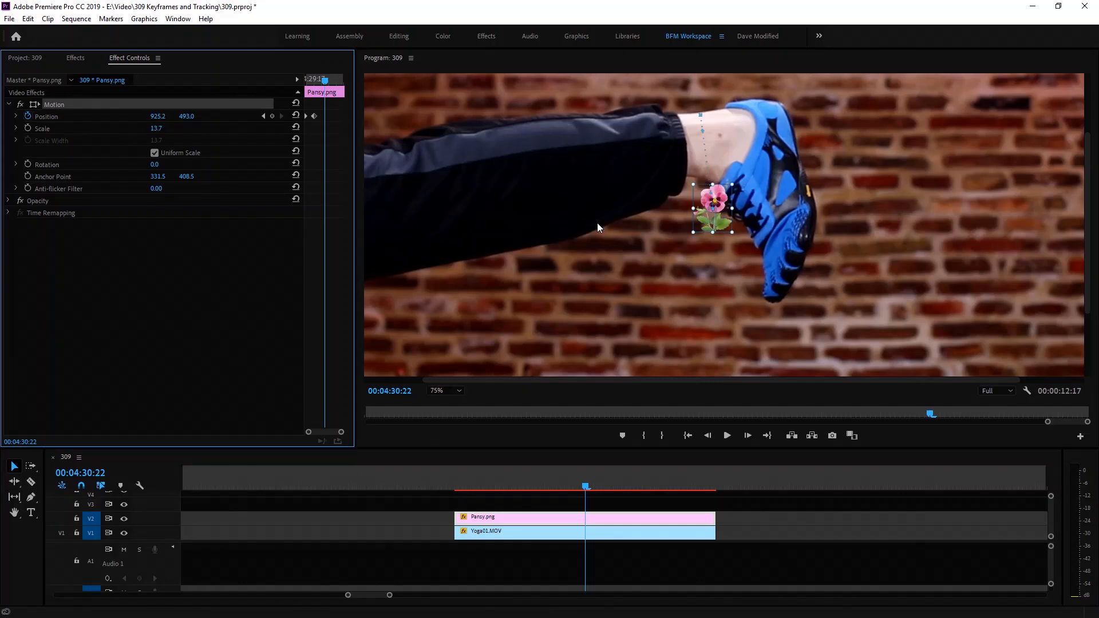
left_click_drag(713, 209, 706, 135)
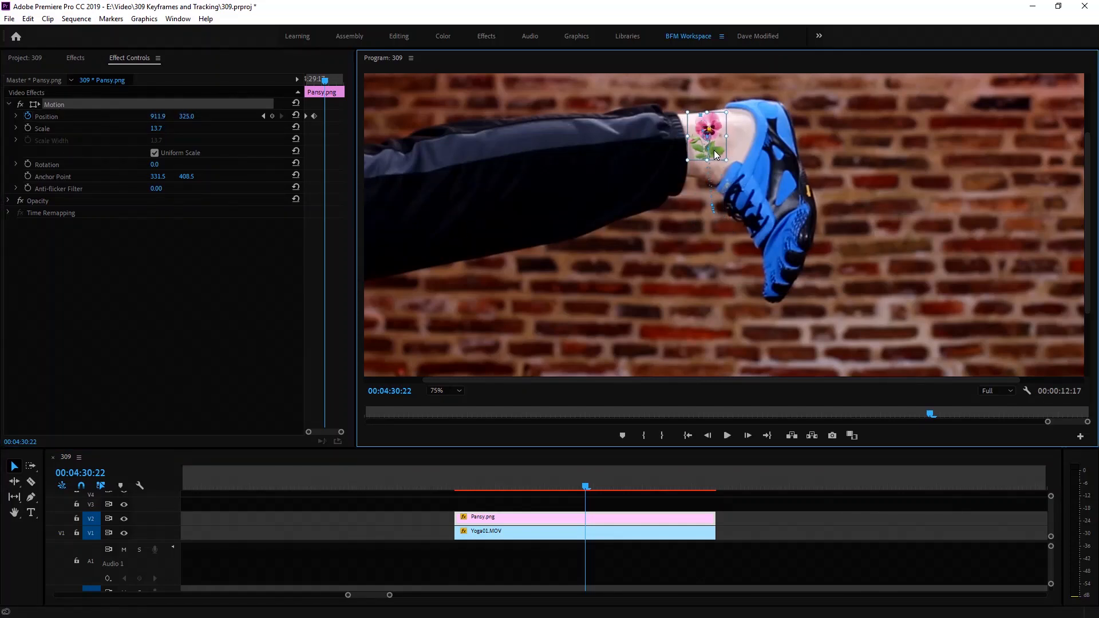
left_click_drag(707, 144, 708, 138)
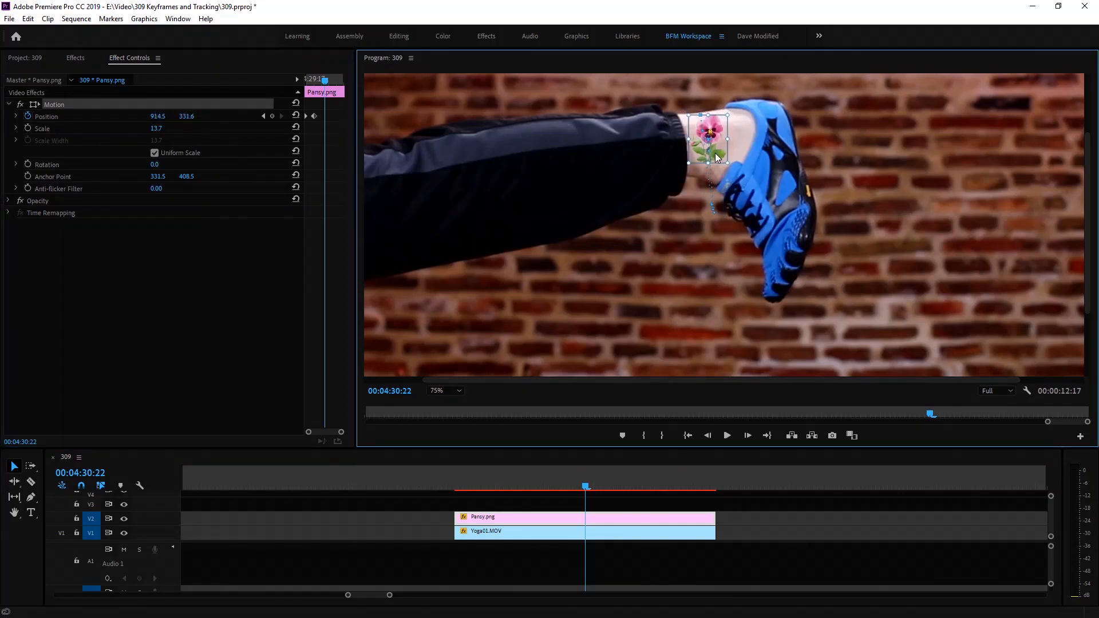
left_click_drag(707, 139, 710, 129)
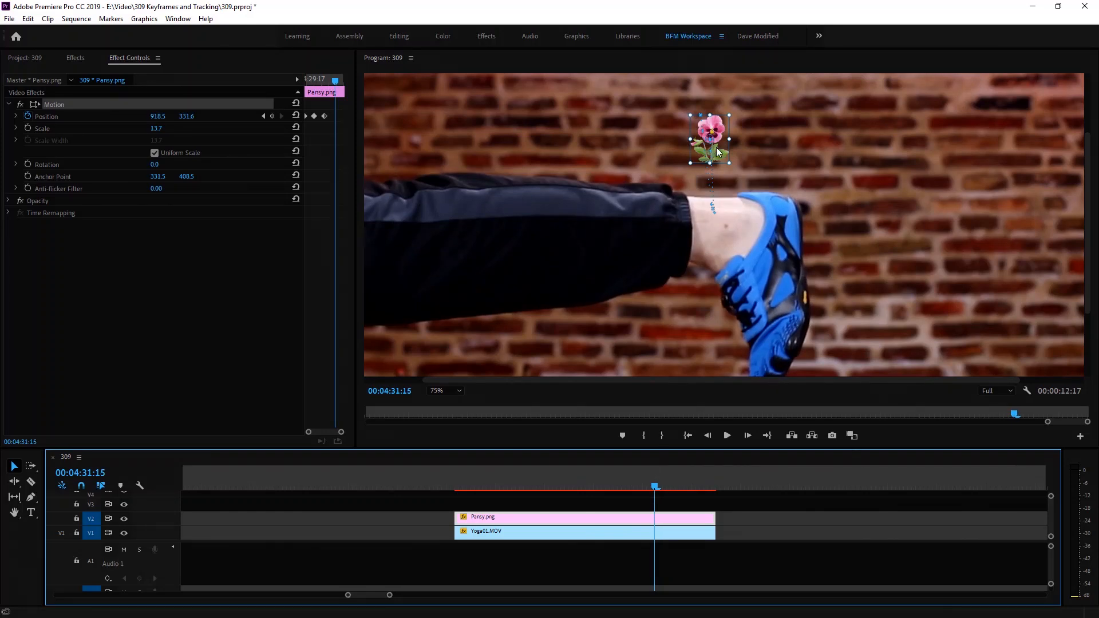
left_click_drag(710, 139, 719, 232)
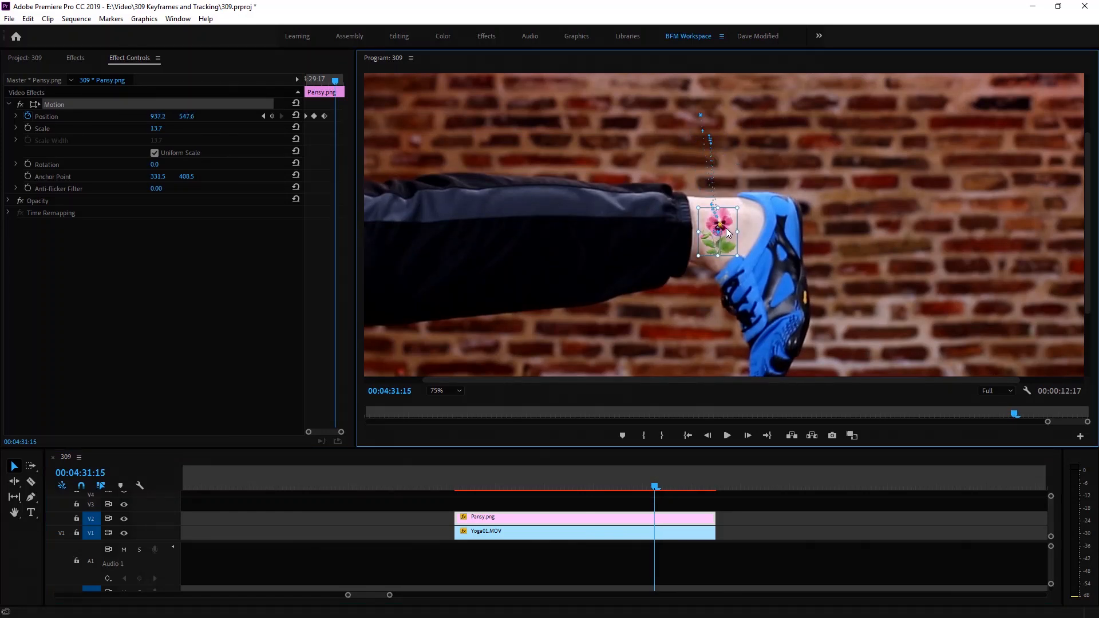
left_click_drag(717, 228, 712, 231)
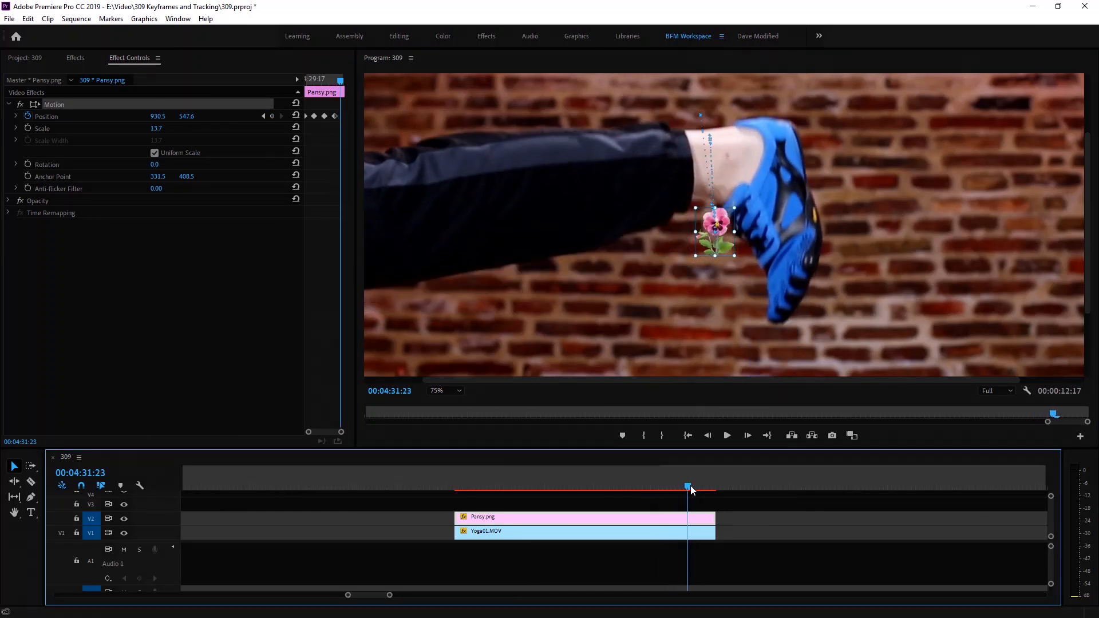
Step: At the last frame of the clips, move the pansy up onto the ankle and fine-tune it
left_click_drag(688, 486, 713, 487)
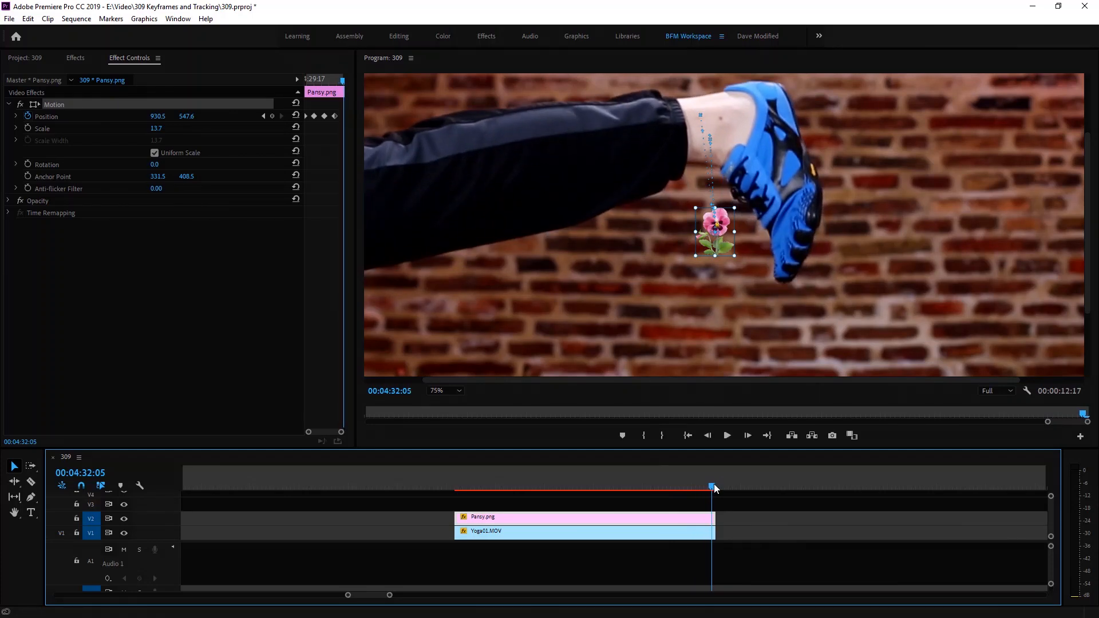
mouse_move(725, 224)
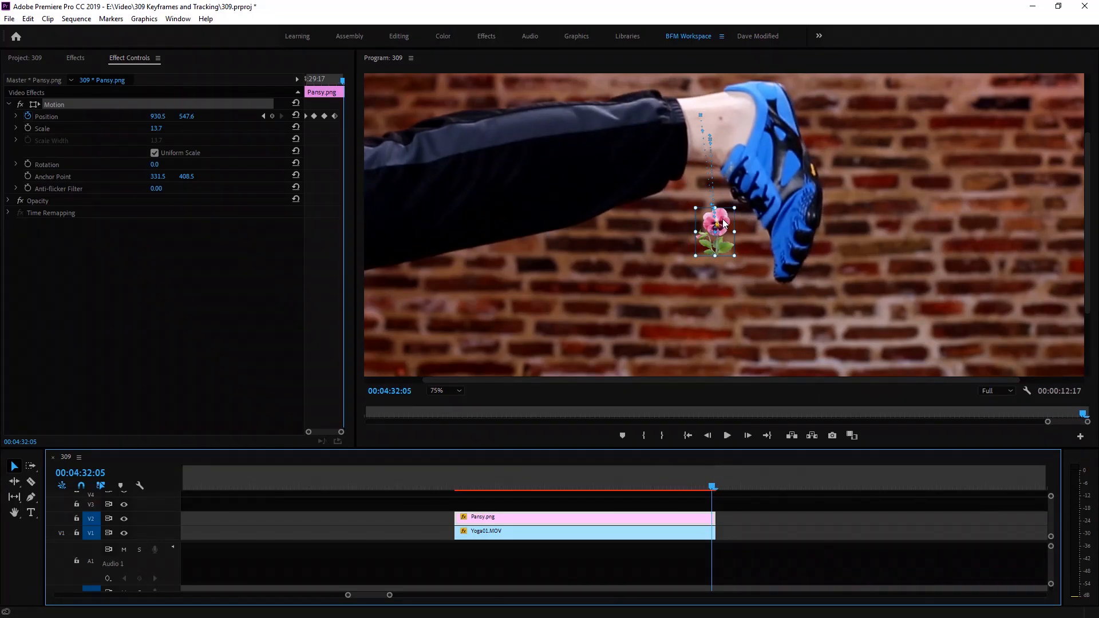
left_click_drag(714, 232, 710, 116)
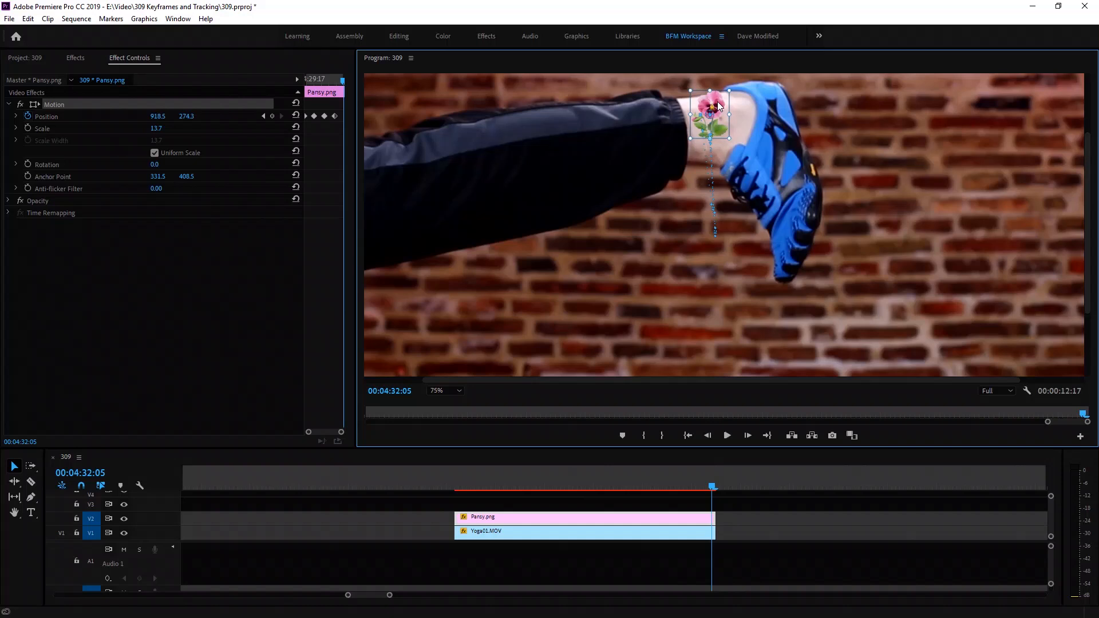
left_click_drag(719, 106, 710, 114)
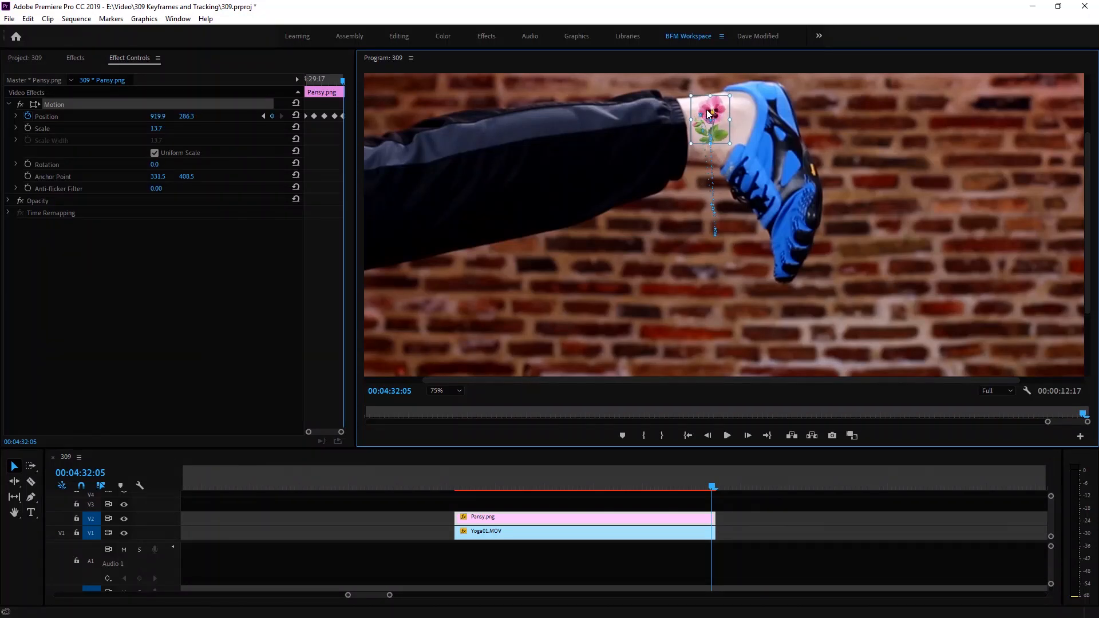
left_click_drag(710, 115, 710, 121)
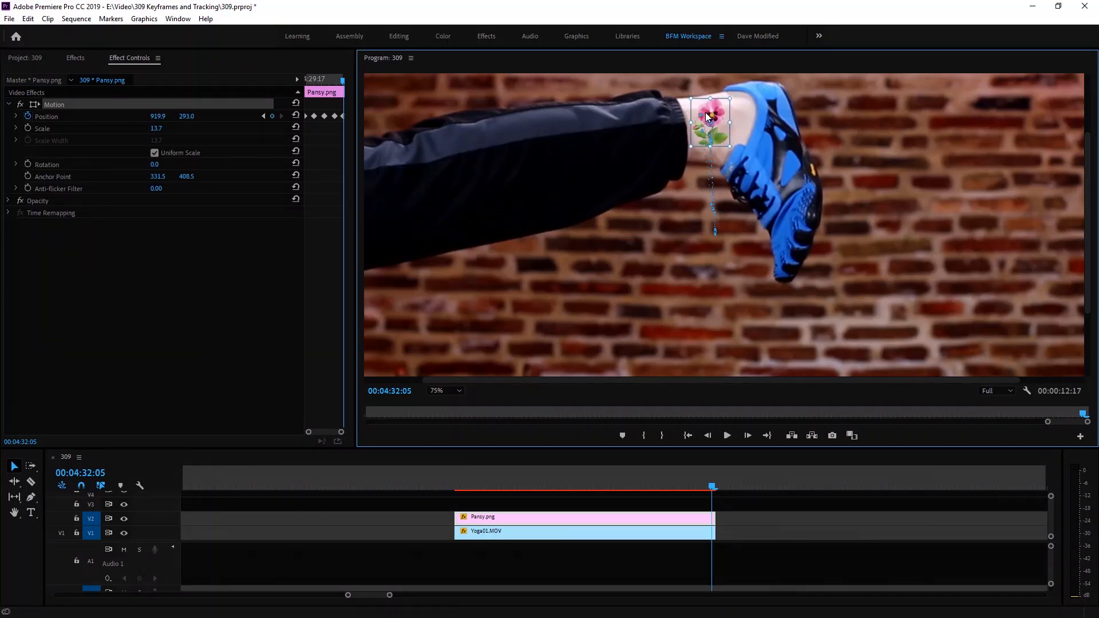
left_click_drag(710, 119, 708, 120)
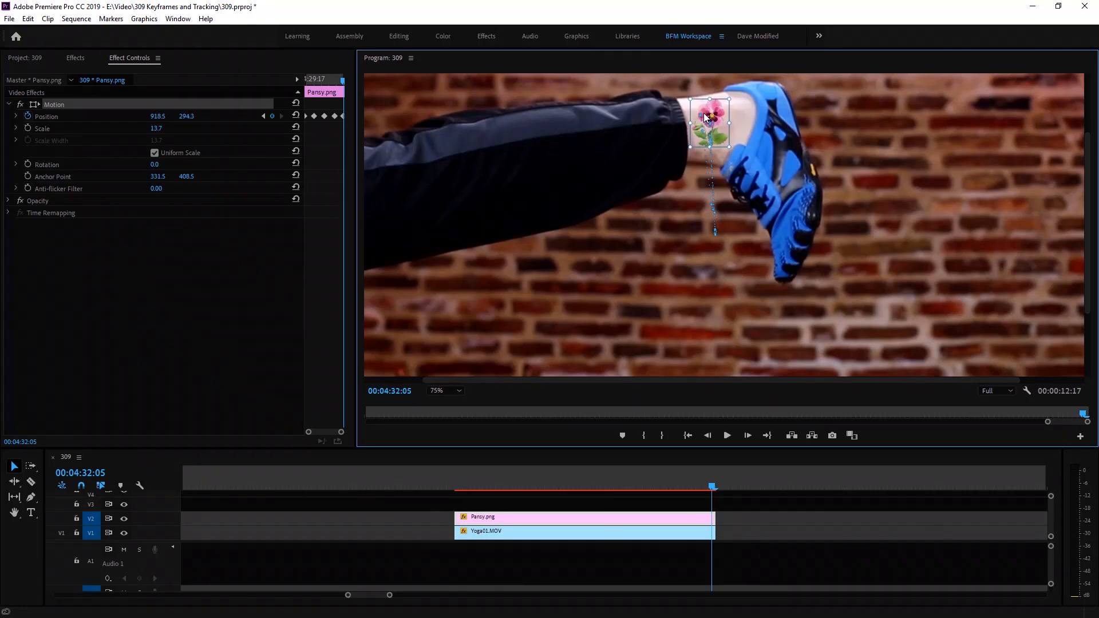
left_click_drag(708, 123, 707, 125)
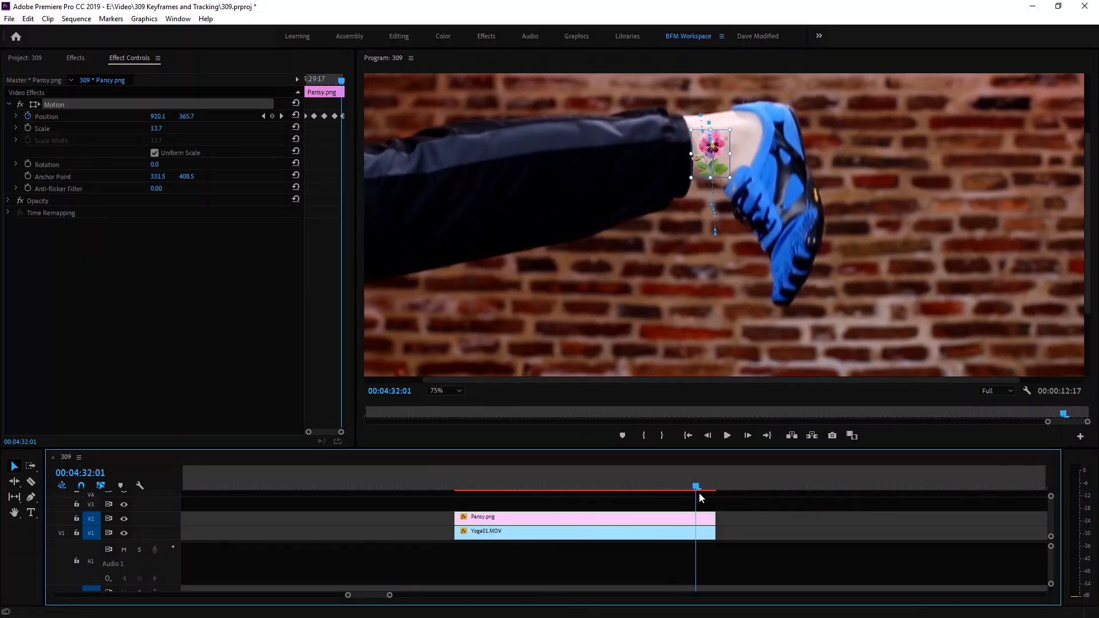
Step: Move the playhead back to the start of the Pansy.png overlay clip
left_click_drag(695, 487, 463, 486)
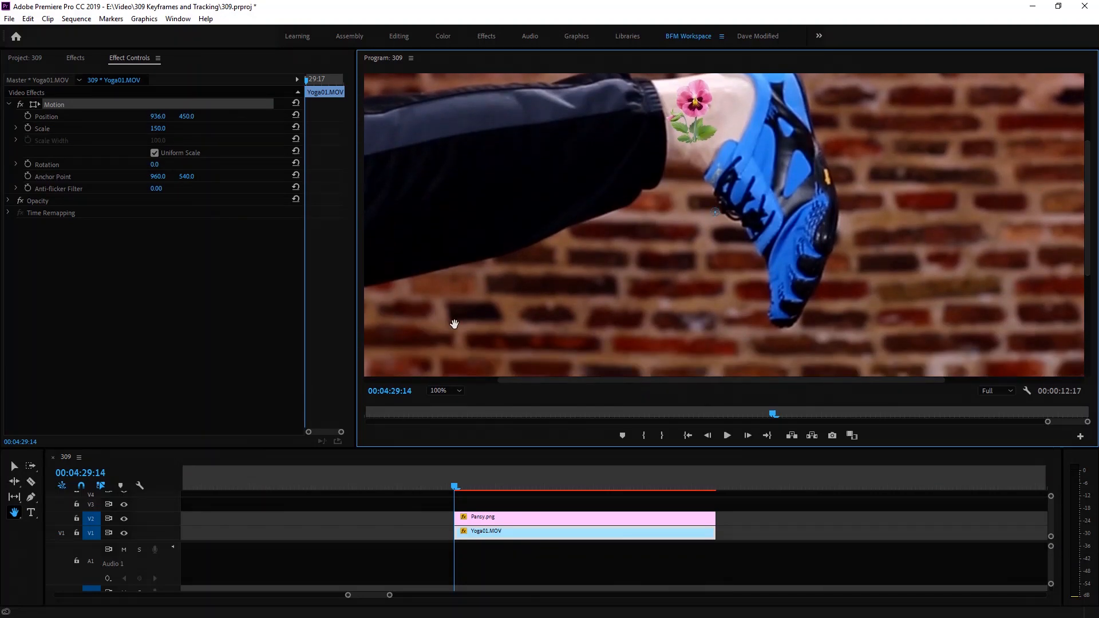
mouse_move(531, 317)
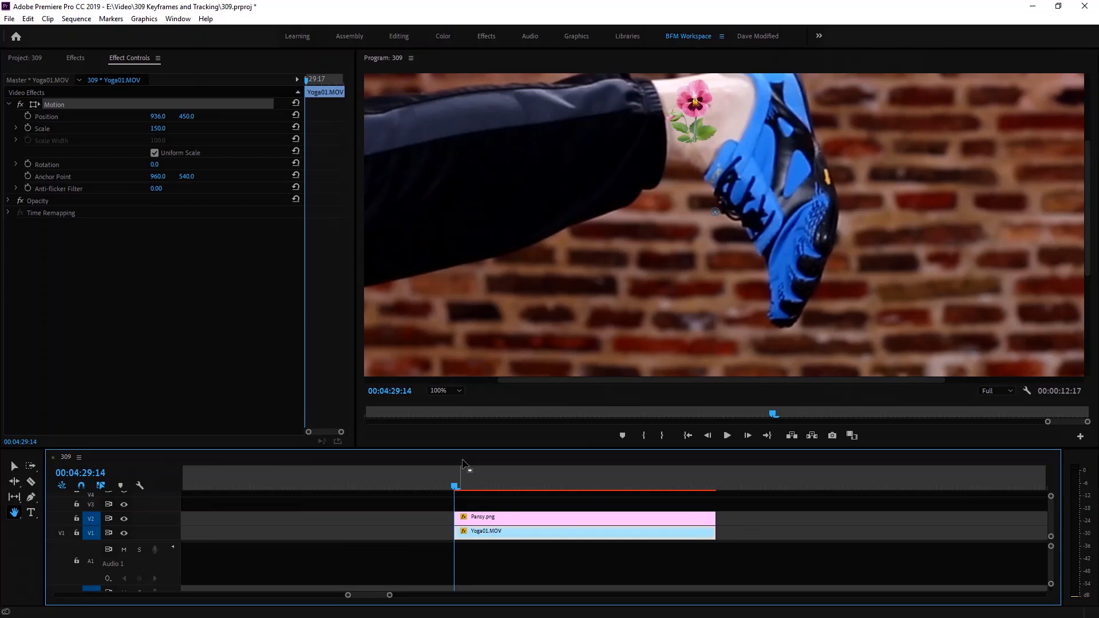
mouse_move(653, 188)
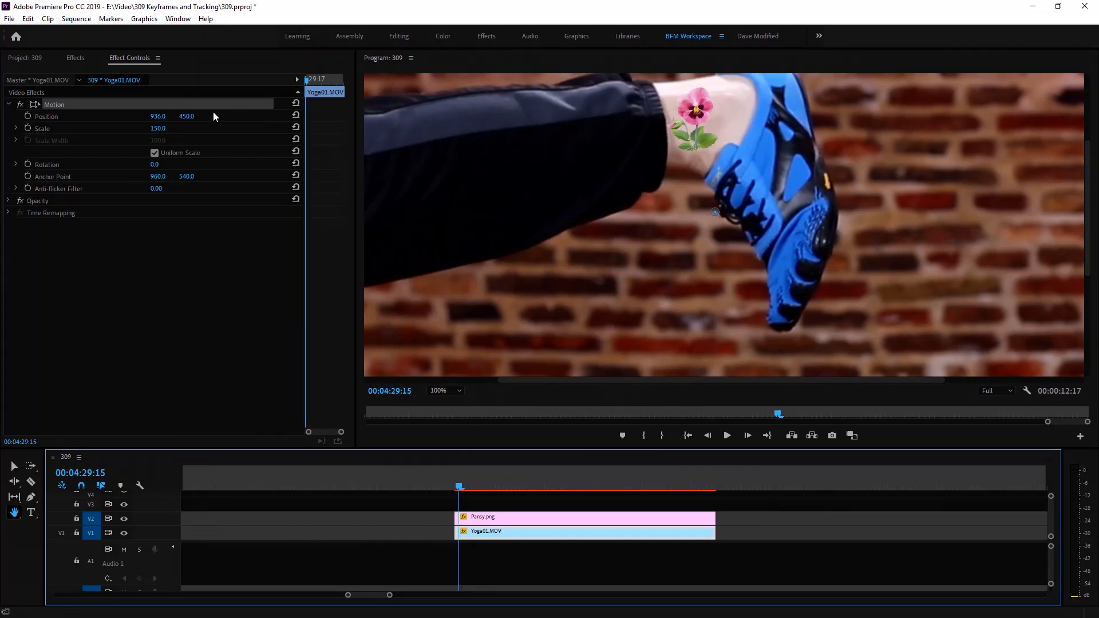
mouse_move(460, 497)
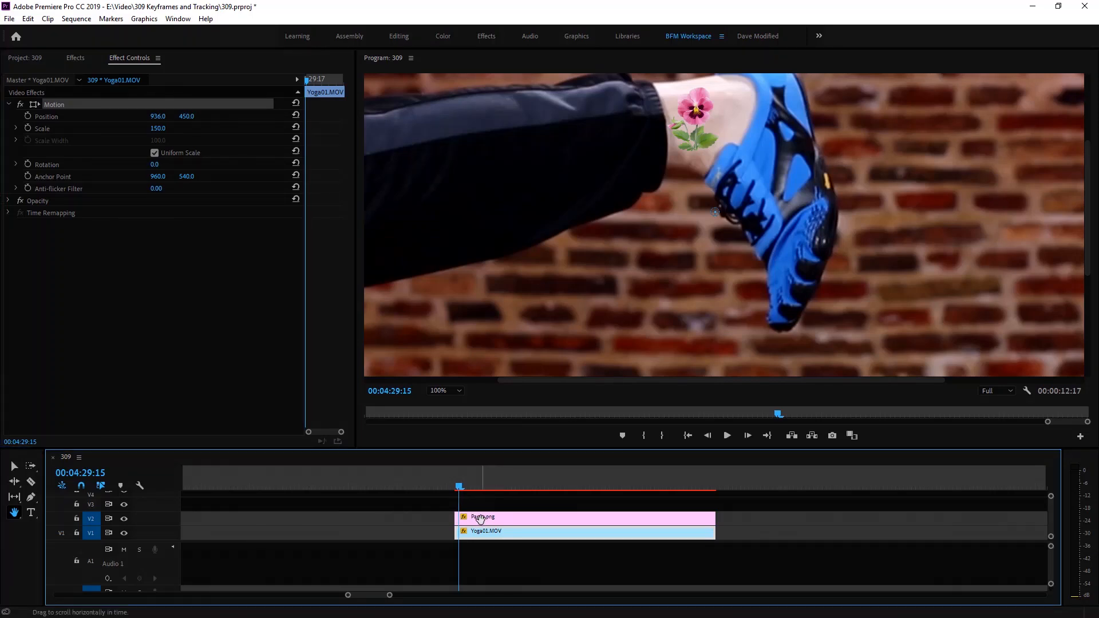
Step: Select Pansy.png in the monitor and drag it onto the moving ankle on successive early frames
left_click(481, 517)
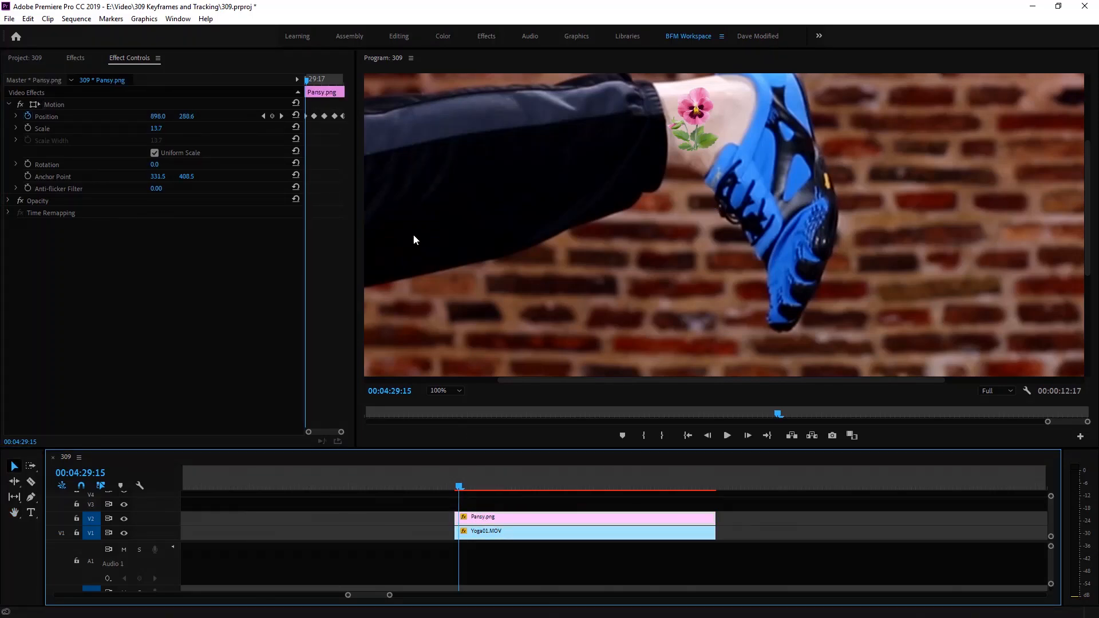
left_click(55, 105)
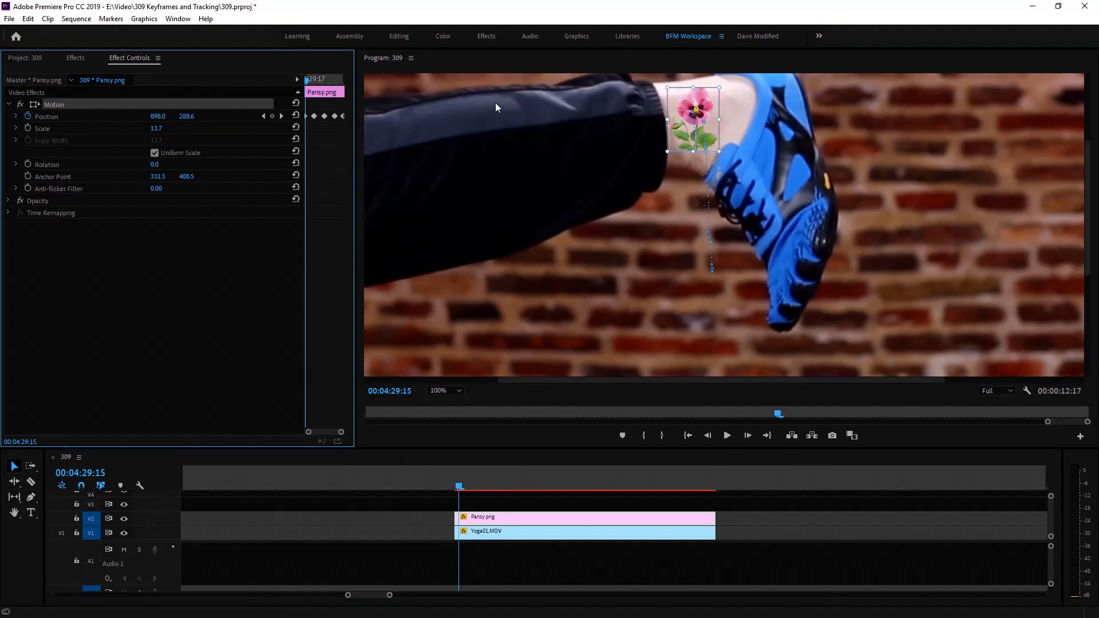
mouse_move(700, 108)
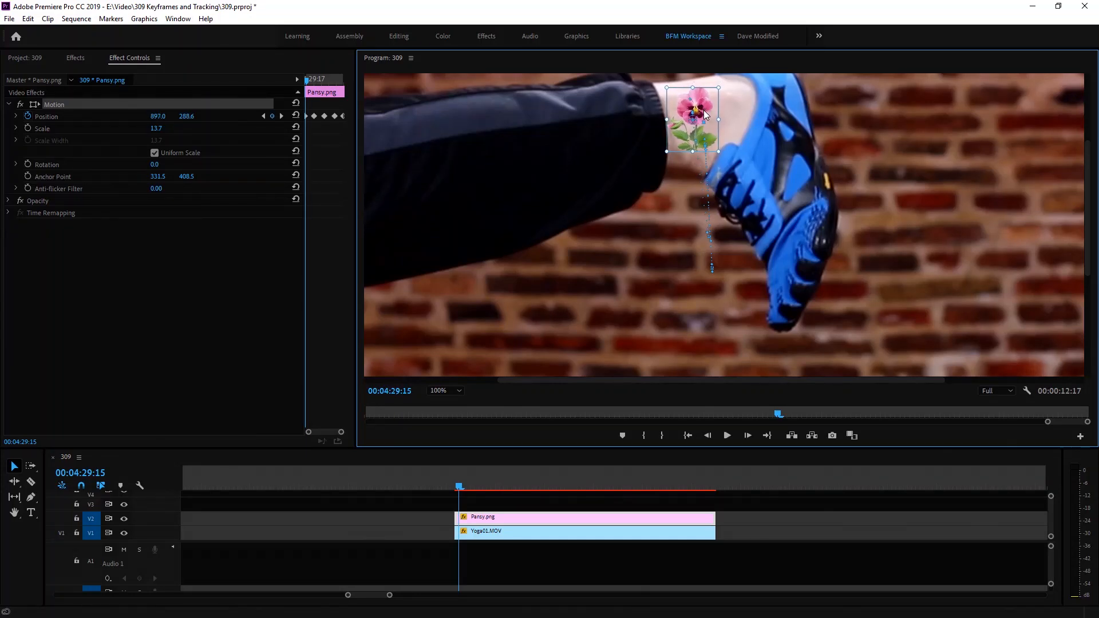
mouse_move(556, 395)
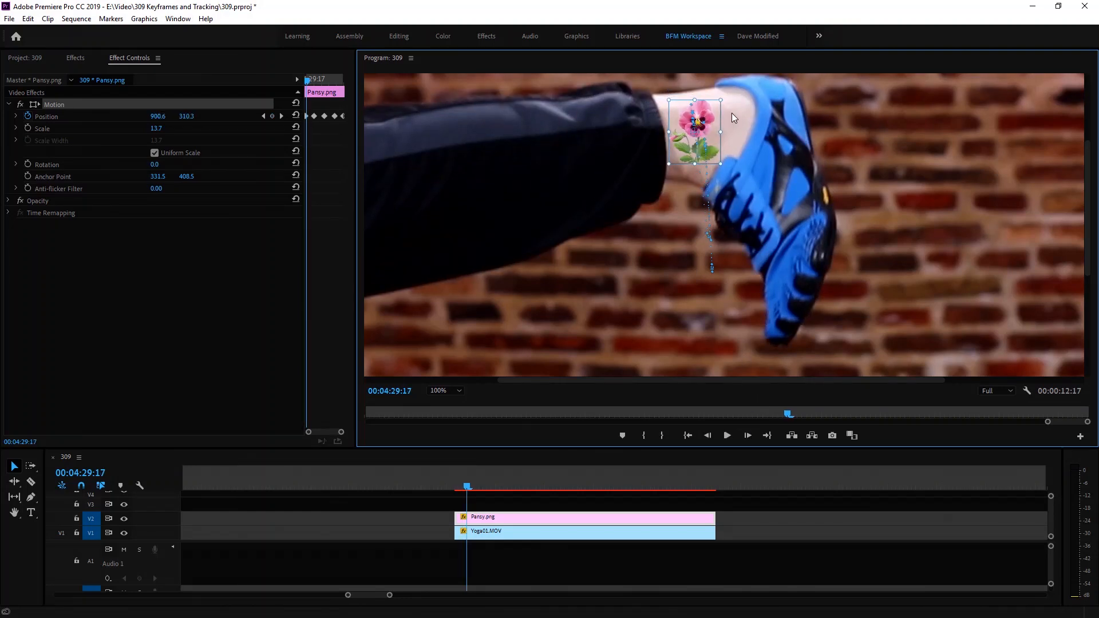
left_click_drag(698, 123, 697, 119)
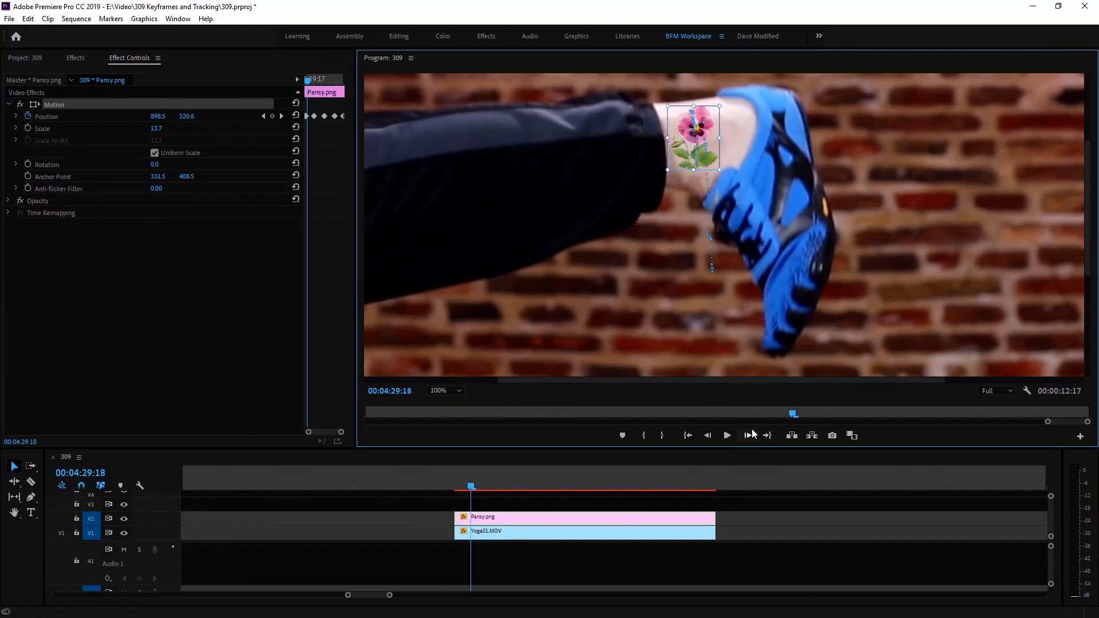
left_click_drag(694, 136, 690, 133)
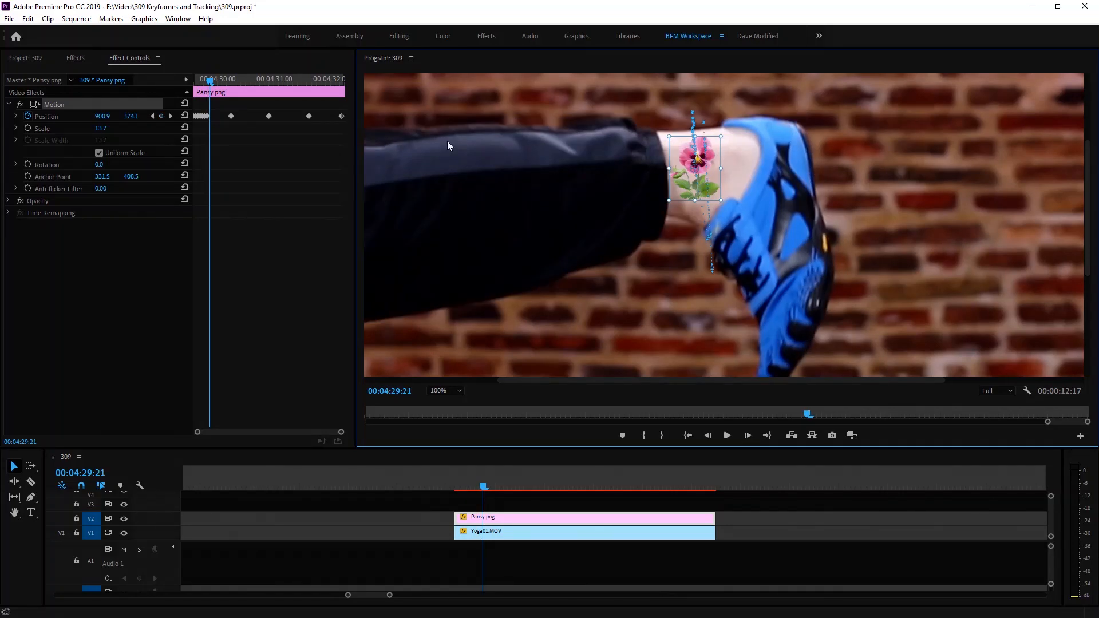
mouse_move(685, 159)
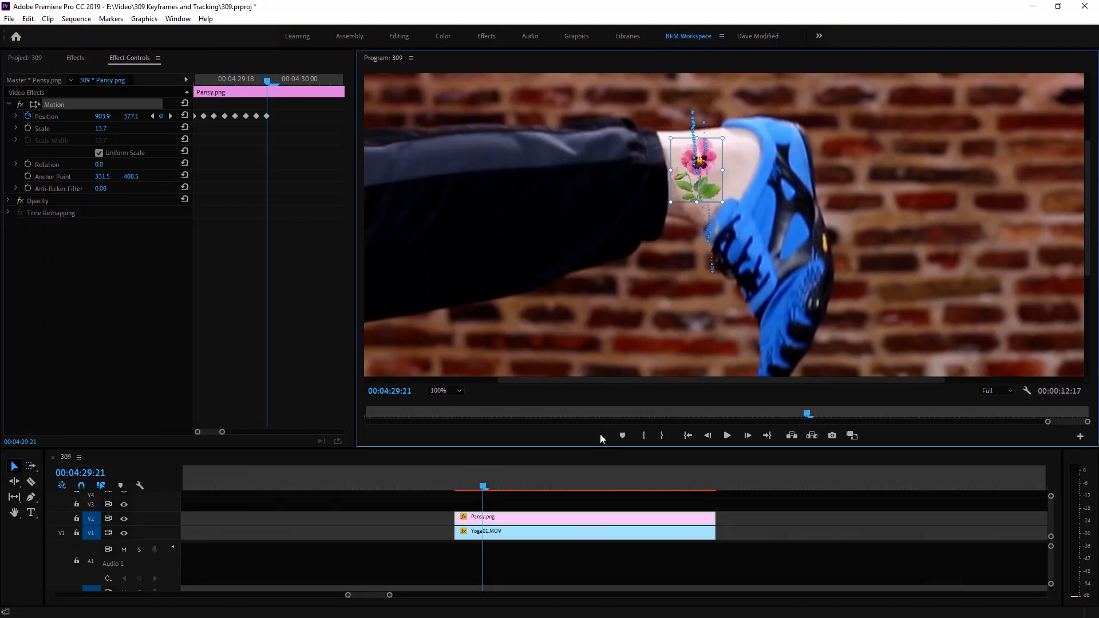
Step: Advance a frame and set the pansy back on the ankle, adding another position keyframe
left_click(747, 435)
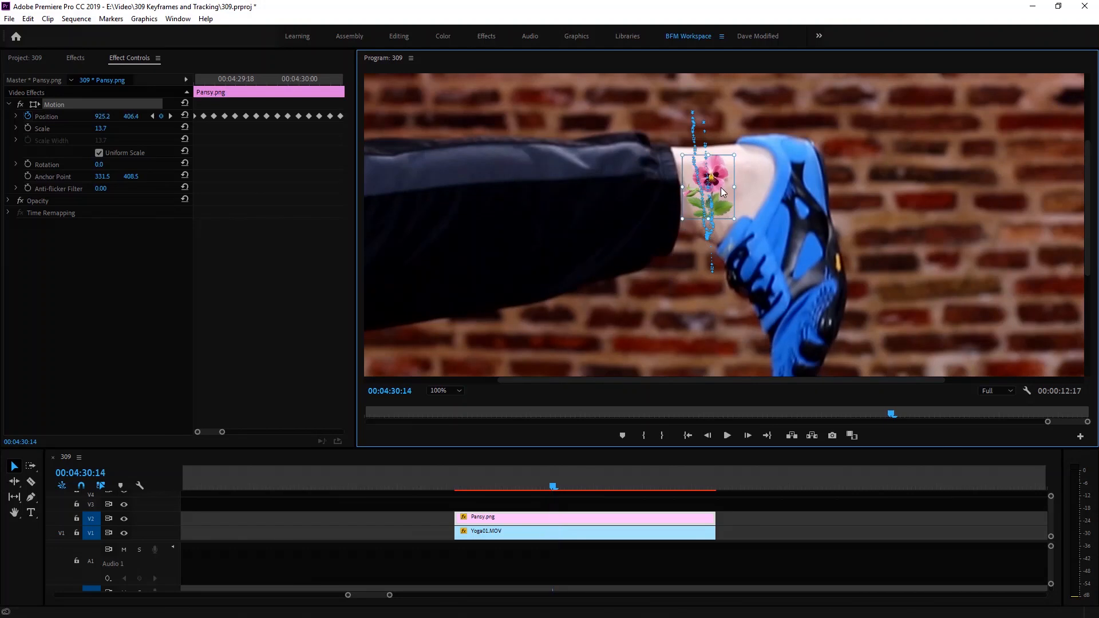
left_click_drag(552, 486, 593, 486)
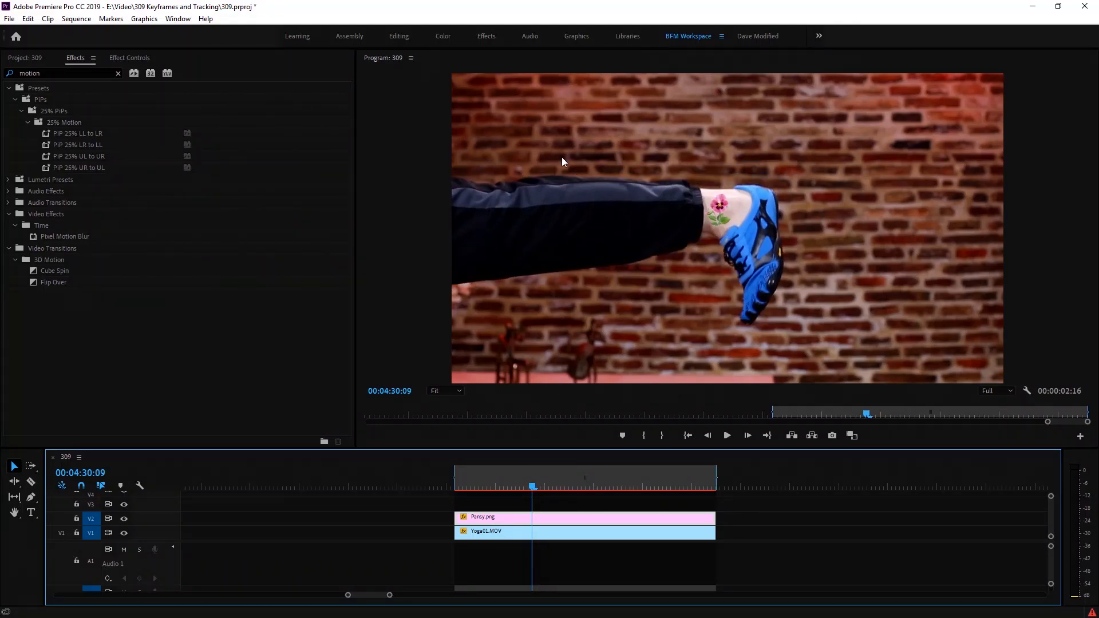
mouse_move(569, 238)
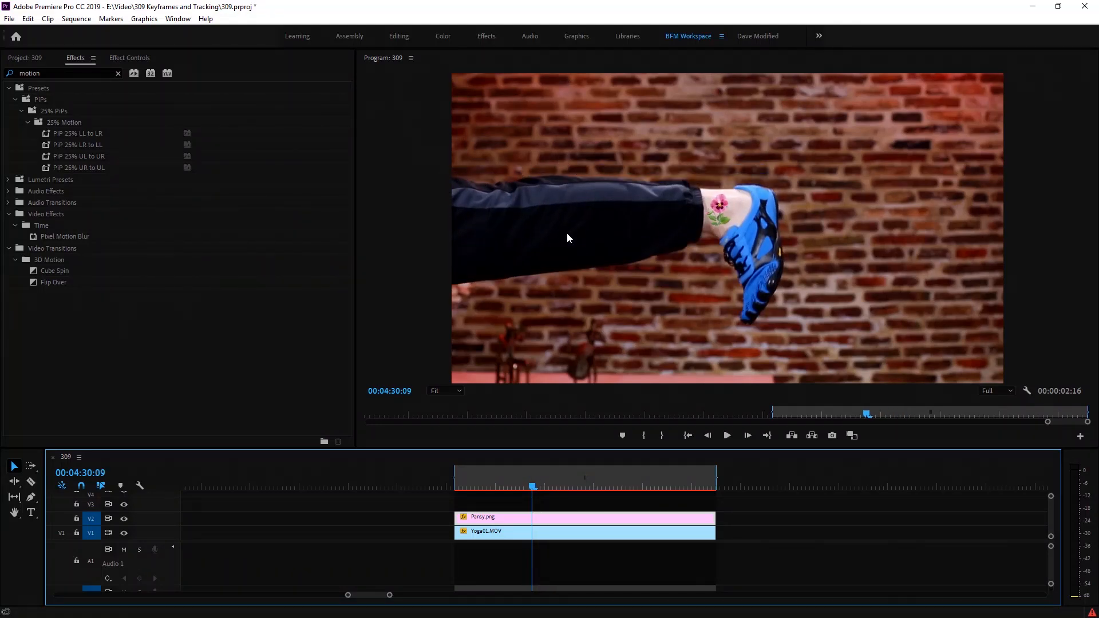
mouse_move(635, 155)
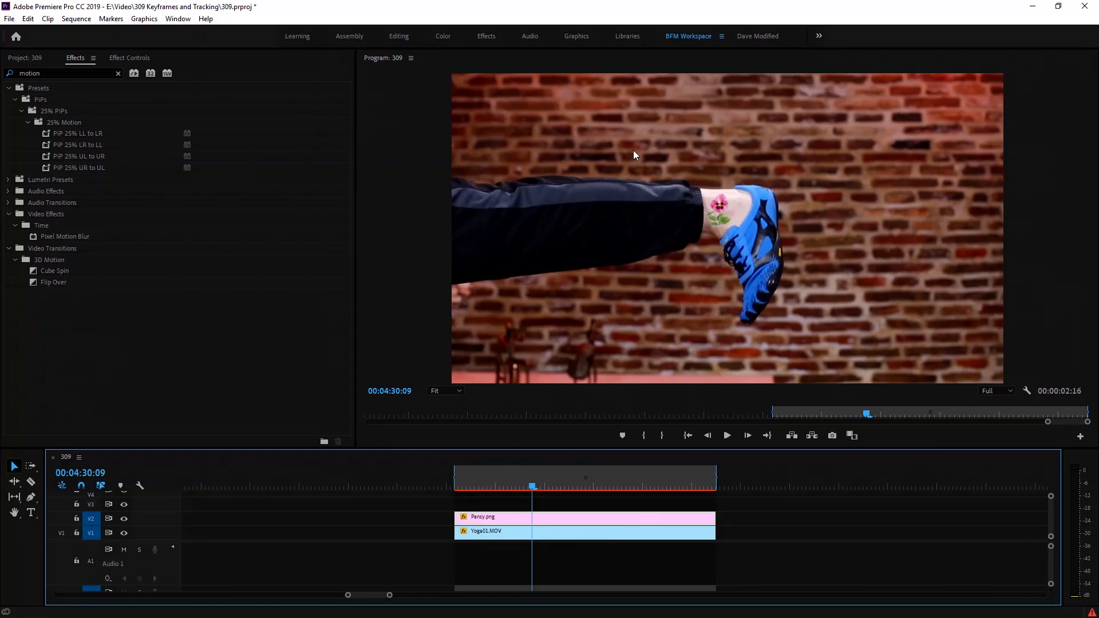
mouse_move(914, 137)
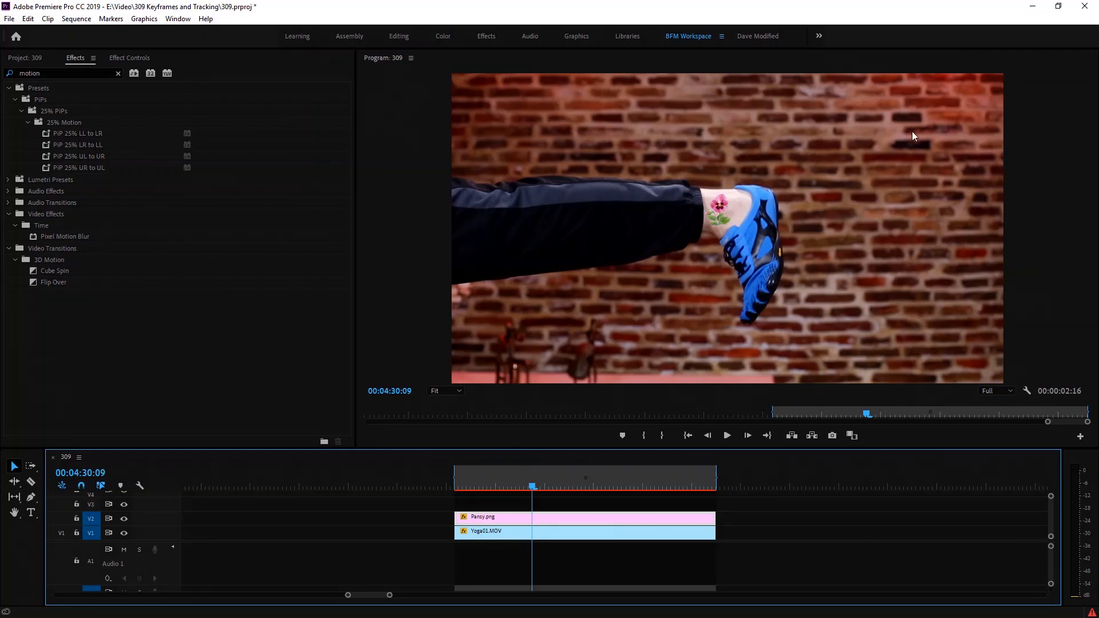
mouse_move(617, 151)
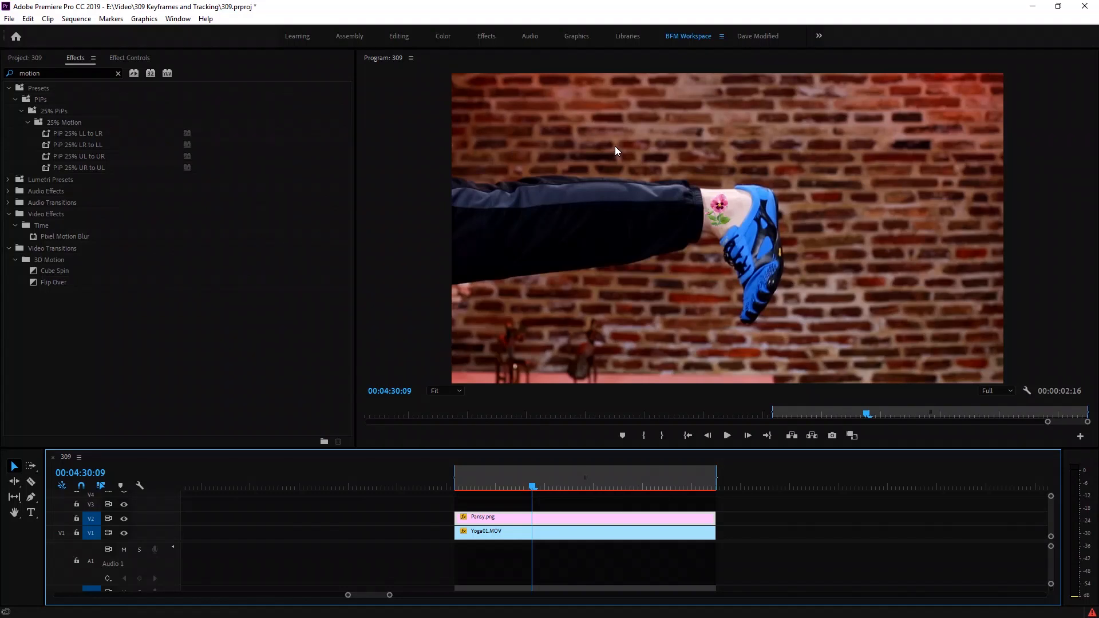
mouse_move(870, 175)
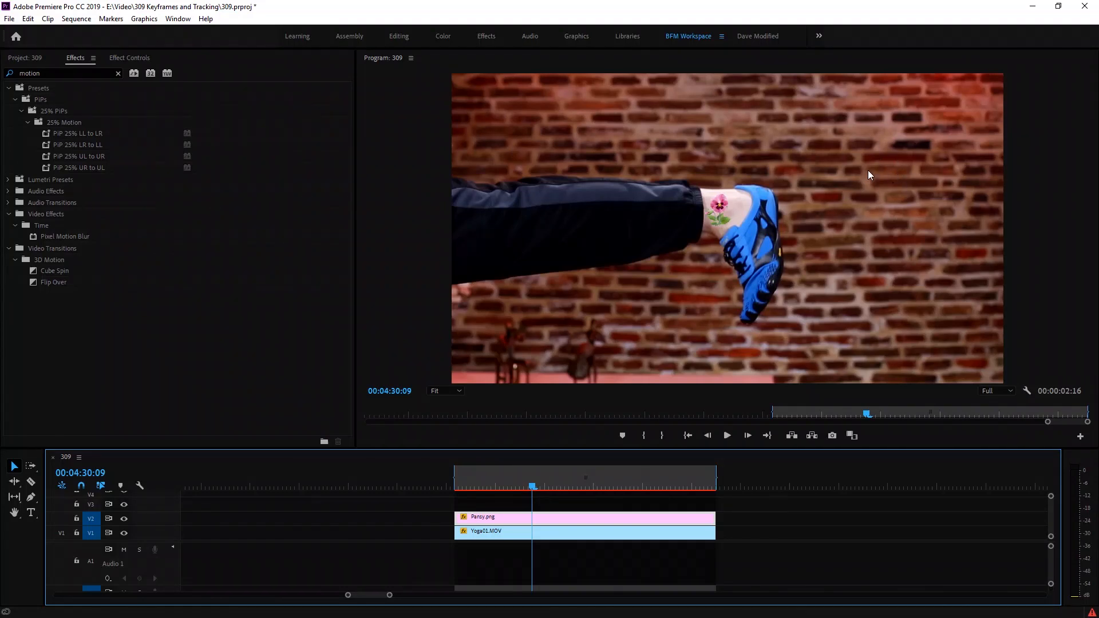
mouse_move(877, 167)
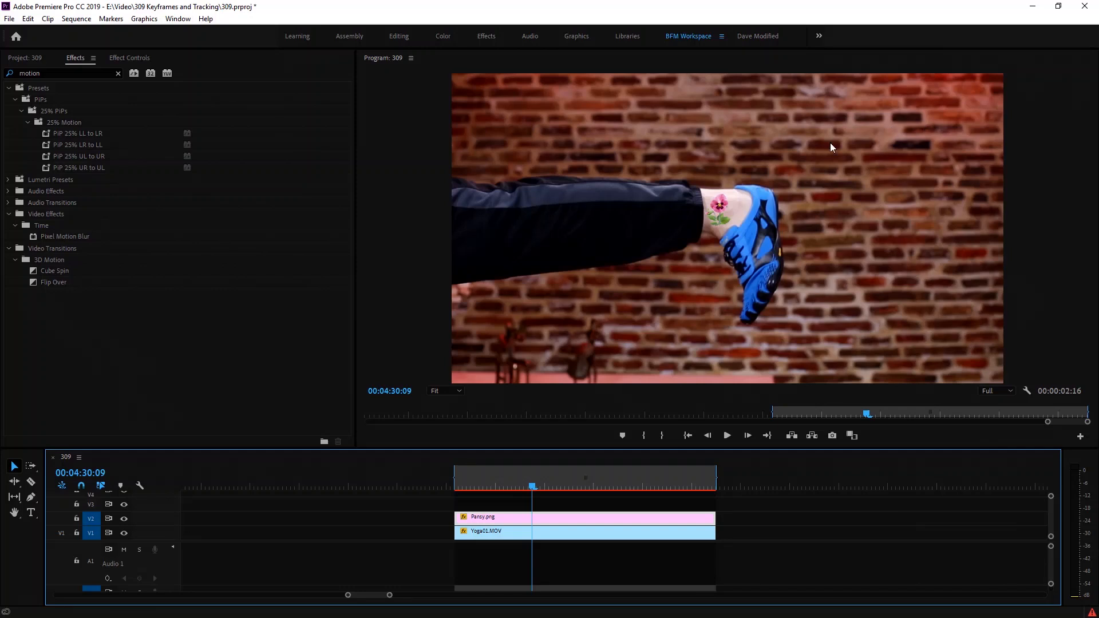
mouse_move(905, 163)
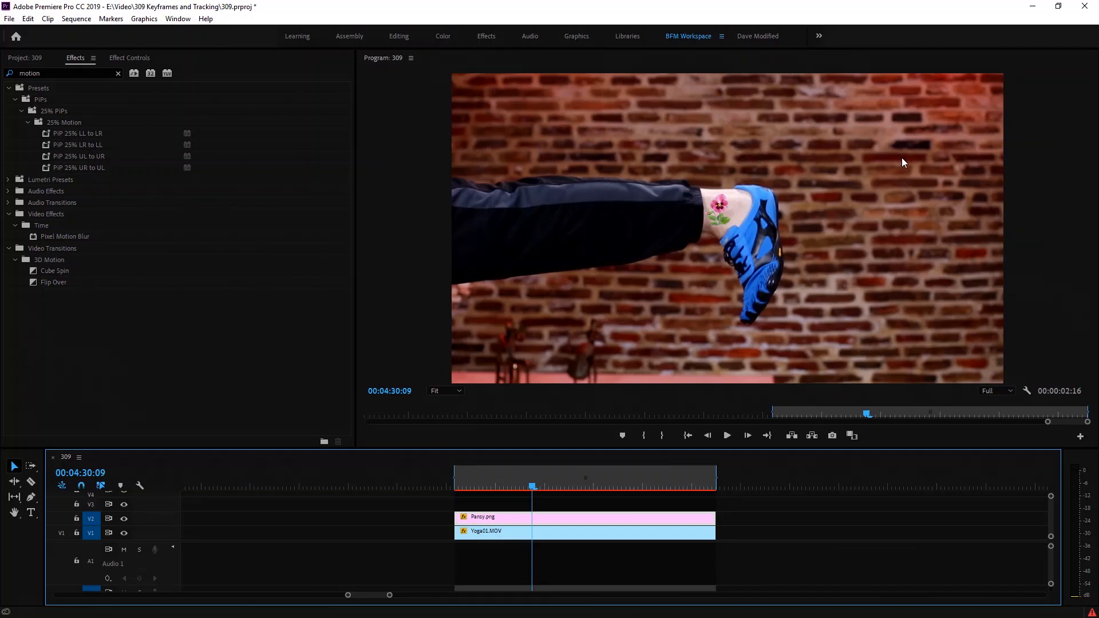